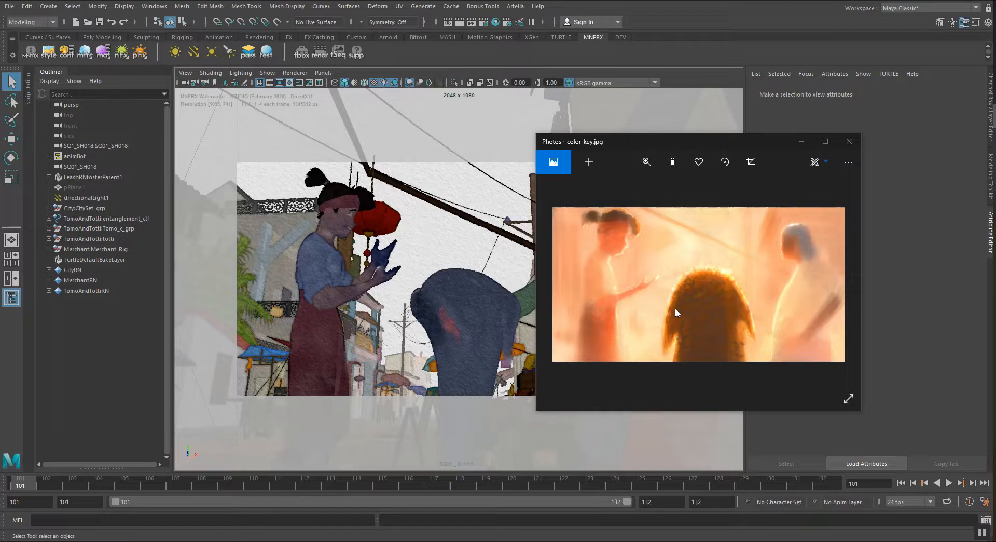
{"action": "mouse_move", "coordinate": [661, 220]}
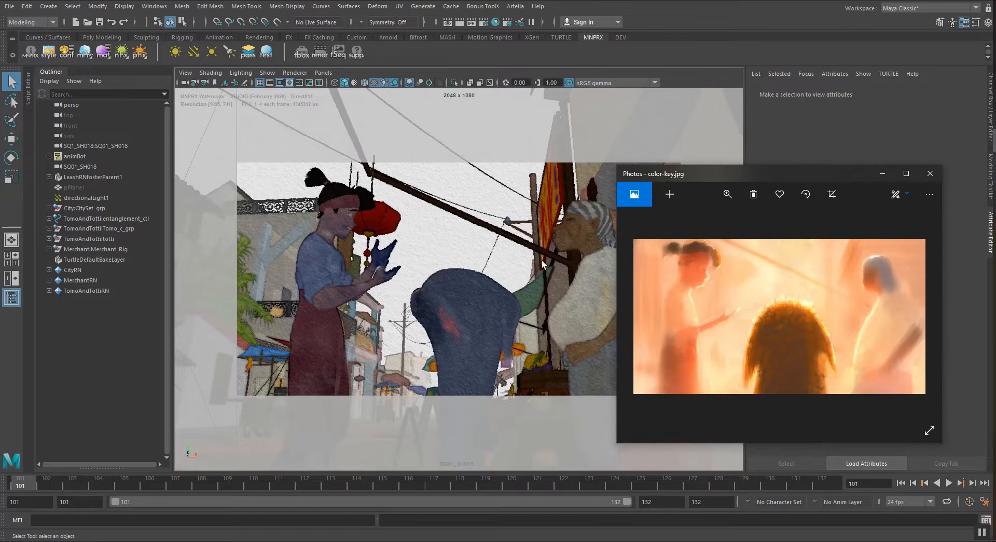
{"action": "mouse_move", "coordinate": [448, 266]}
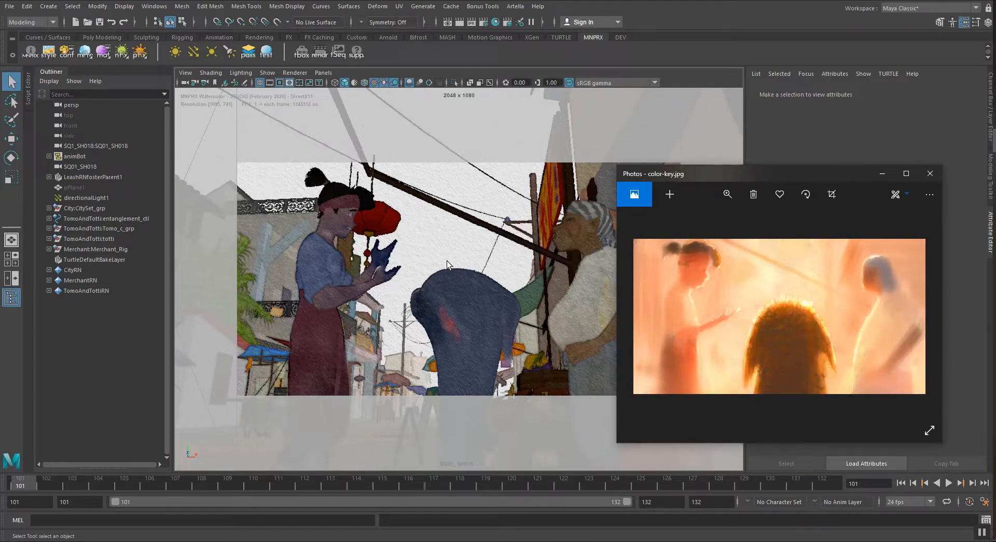
{"action": "mouse_move", "coordinate": [299, 192]}
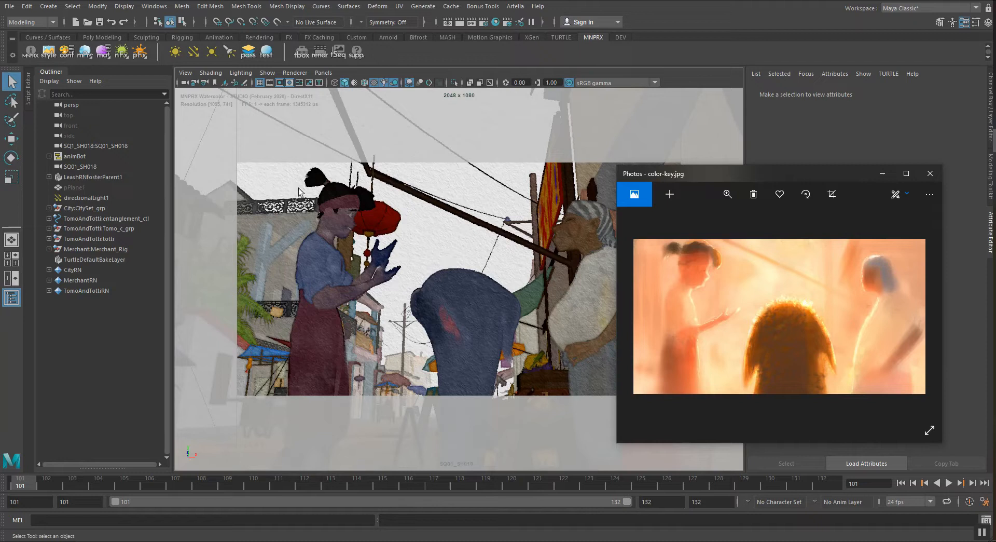
{"action": "mouse_move", "coordinate": [760, 271]}
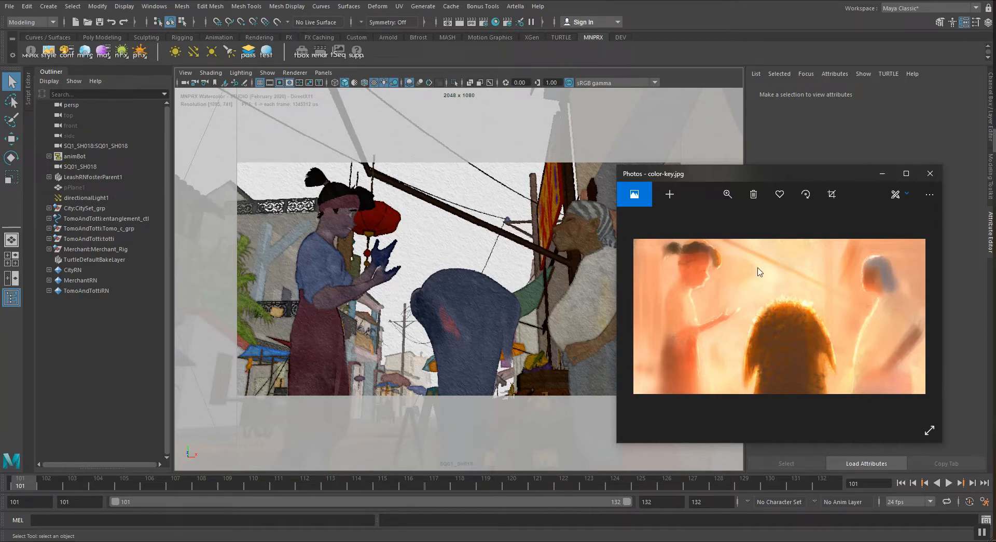
{"action": "mouse_move", "coordinate": [735, 267]}
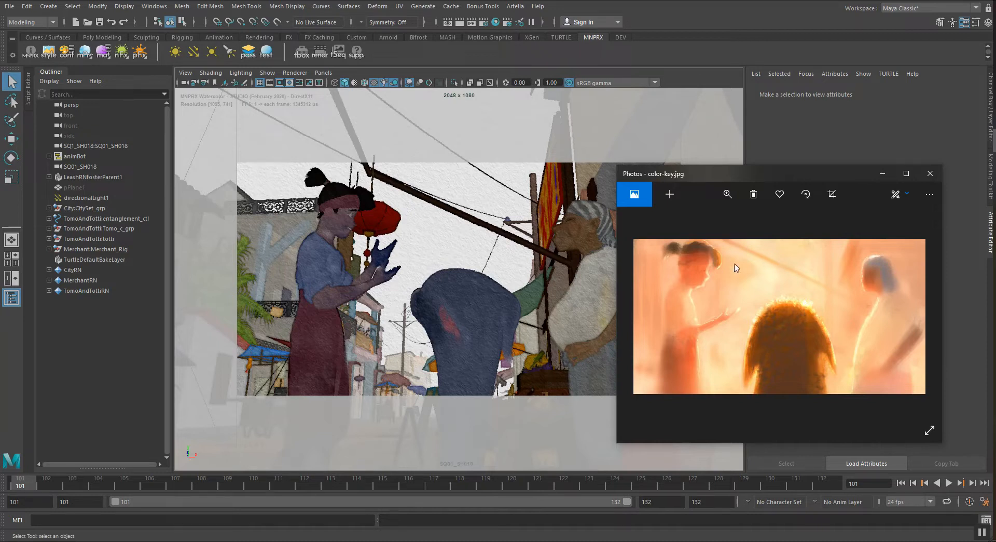
{"action": "mouse_move", "coordinate": [799, 389]}
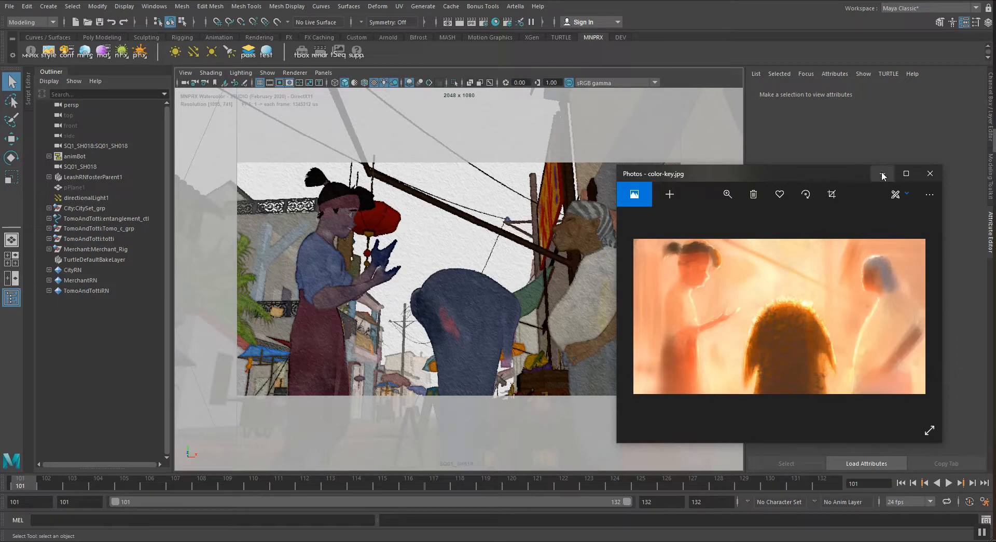
Step: Hide the color key image, select directionalLight1 in the perspective view and make lights visible via Show > Lights
{"action": "left_click", "coordinate": [929, 172]}
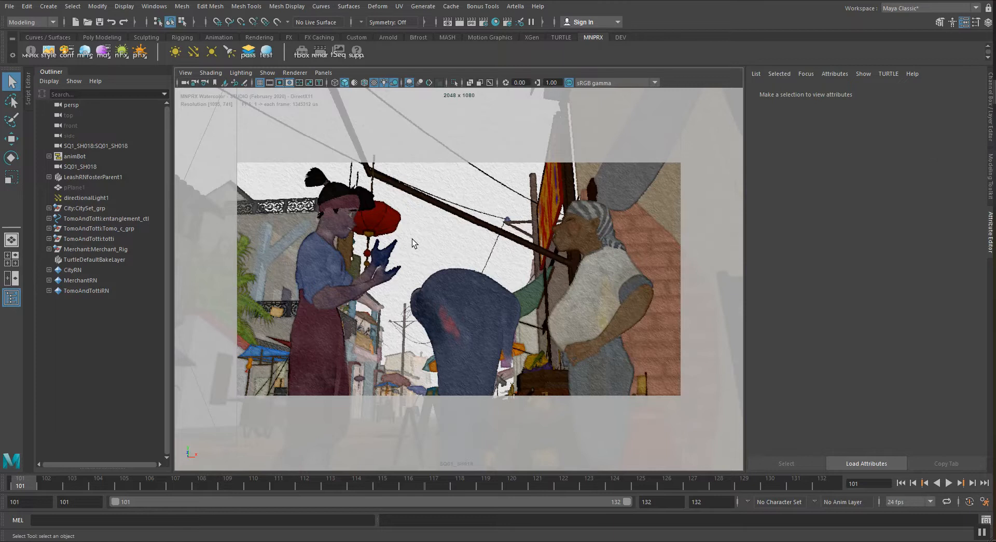
{"action": "mouse_move", "coordinate": [410, 246]}
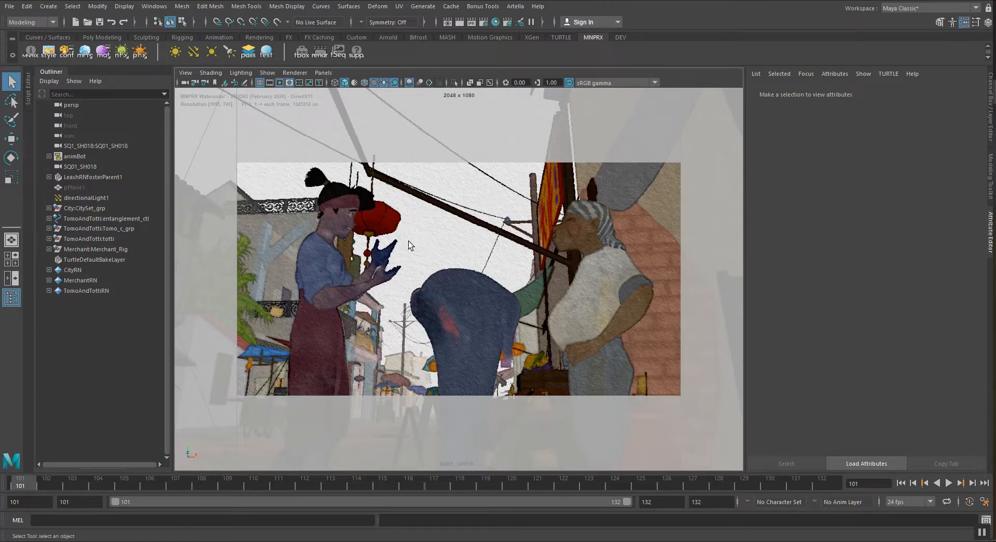
{"action": "key", "text": "space"}
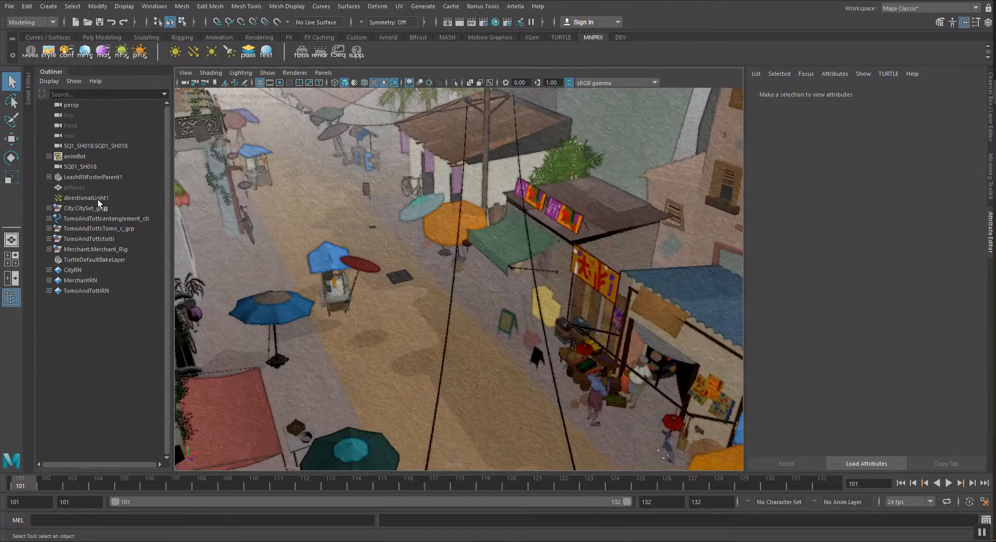
{"action": "left_click", "coordinate": [86, 197]}
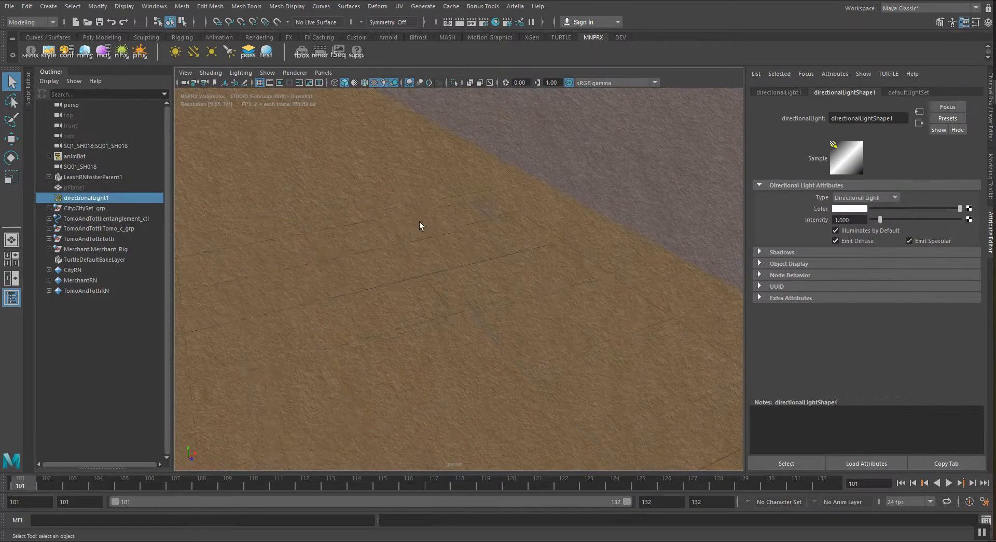
{"action": "left_click", "coordinate": [267, 73]}
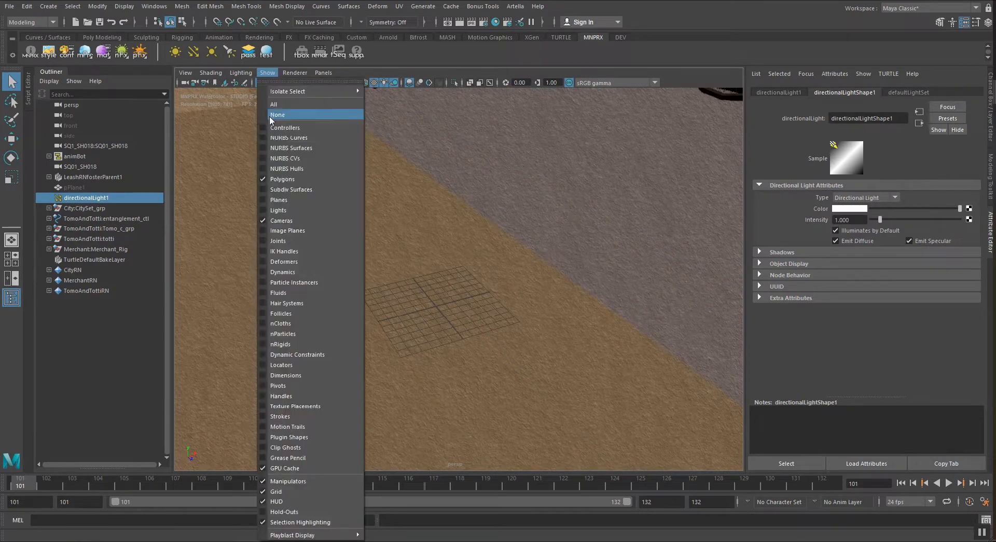
{"action": "left_click", "coordinate": [278, 116]}
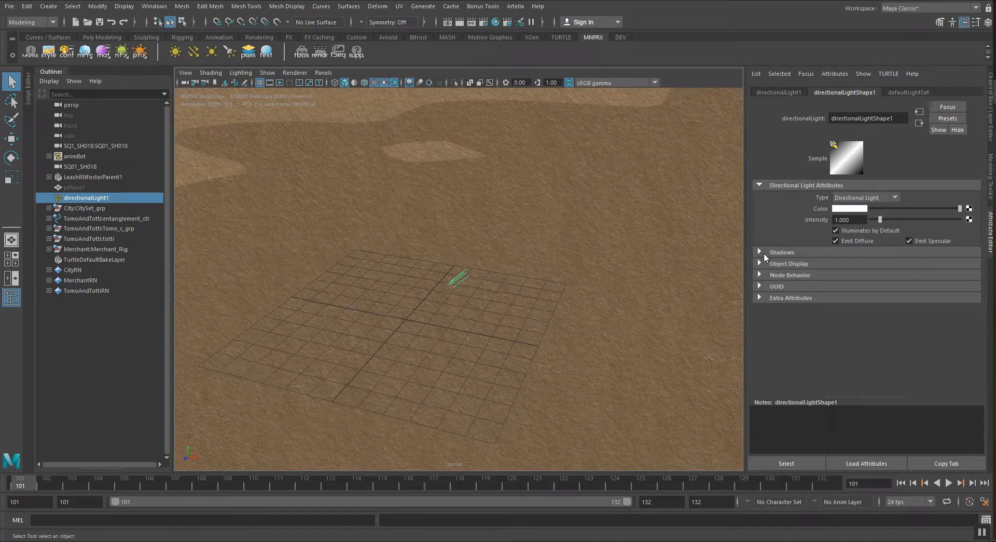
Step: Tumble the perspective camera down onto the market street near the umbrellas and cart
{"action": "left_click", "coordinate": [782, 251]}
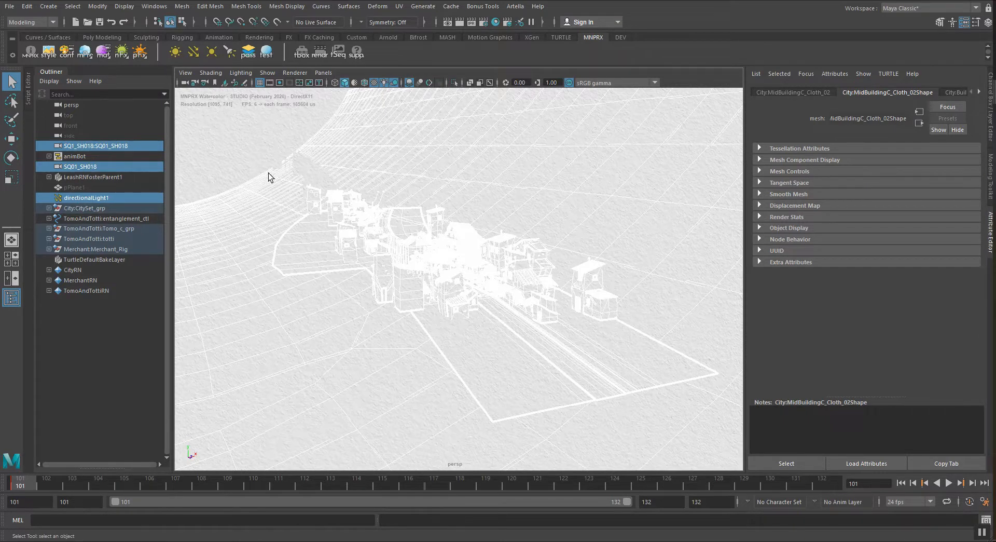
{"action": "left_click_drag", "start_coordinate": [270, 176], "coordinate": [624, 313]}
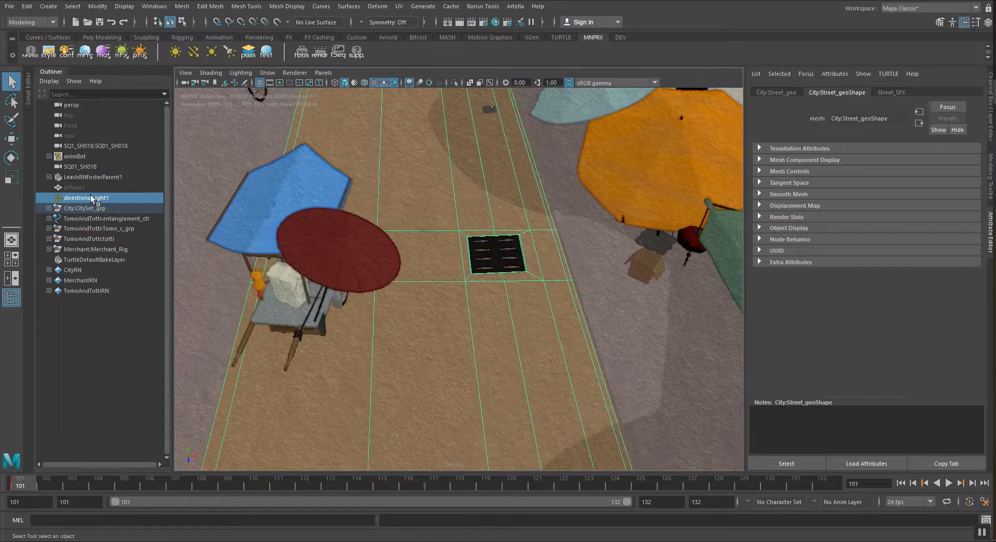
Step: Create a spot light and enable Use Depth Map Shadows in its Shadows settings
{"action": "left_click", "coordinate": [86, 197]}
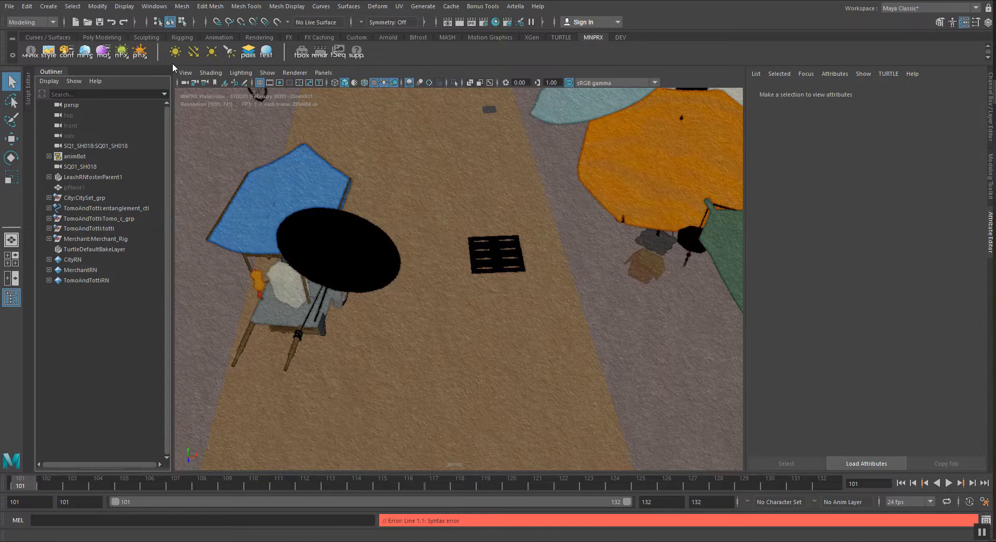
{"action": "mouse_move", "coordinate": [229, 52]}
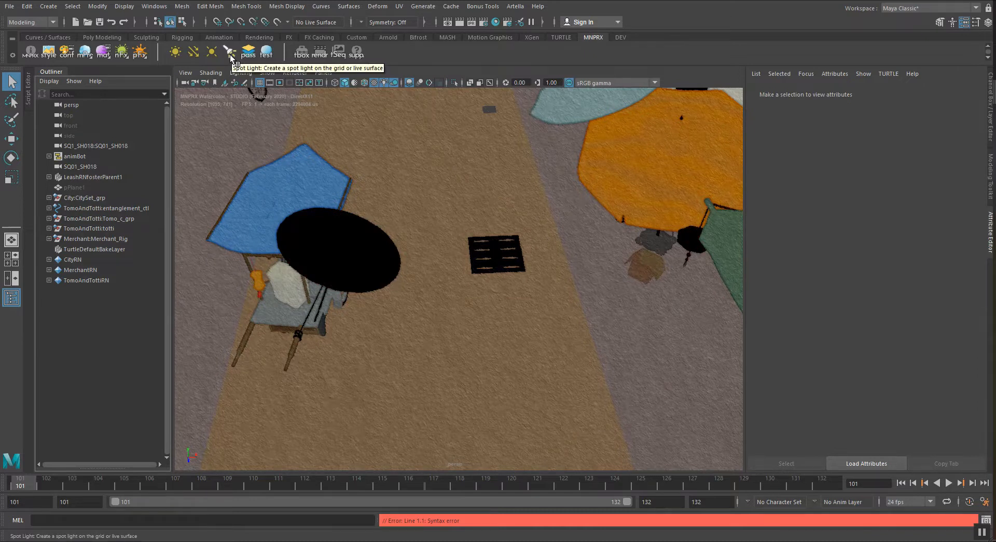
{"action": "left_click", "coordinate": [228, 52]}
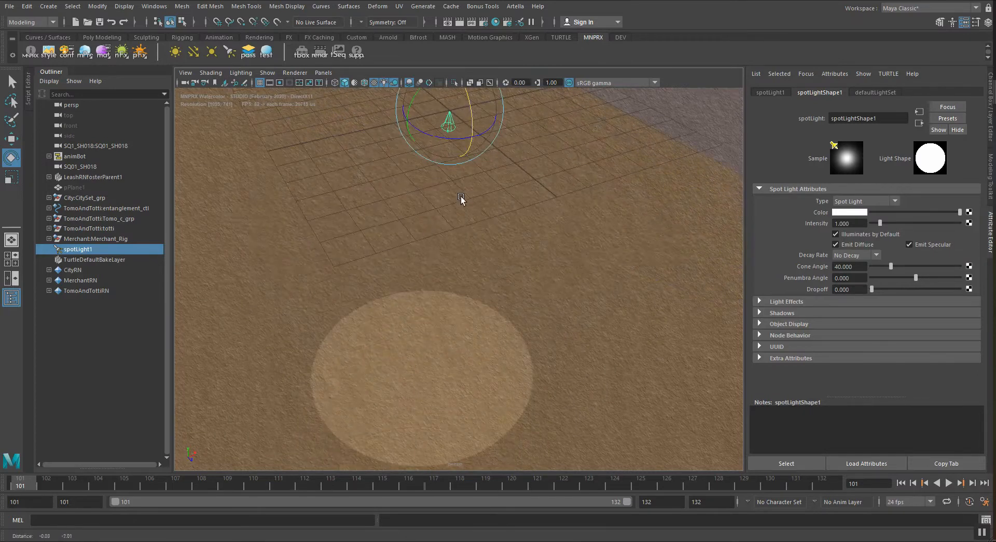
{"action": "left_click", "coordinate": [783, 311]}
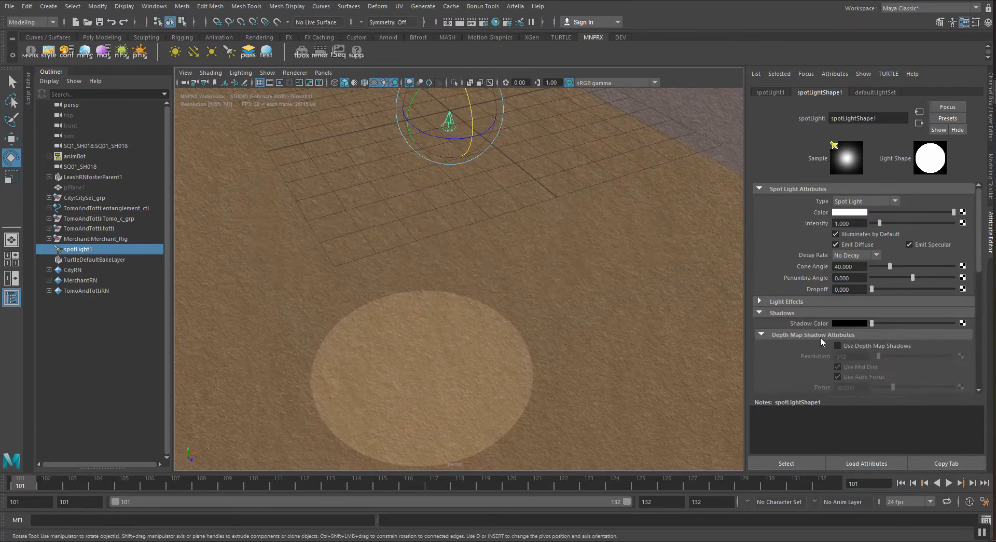
{"action": "left_click", "coordinate": [838, 346]}
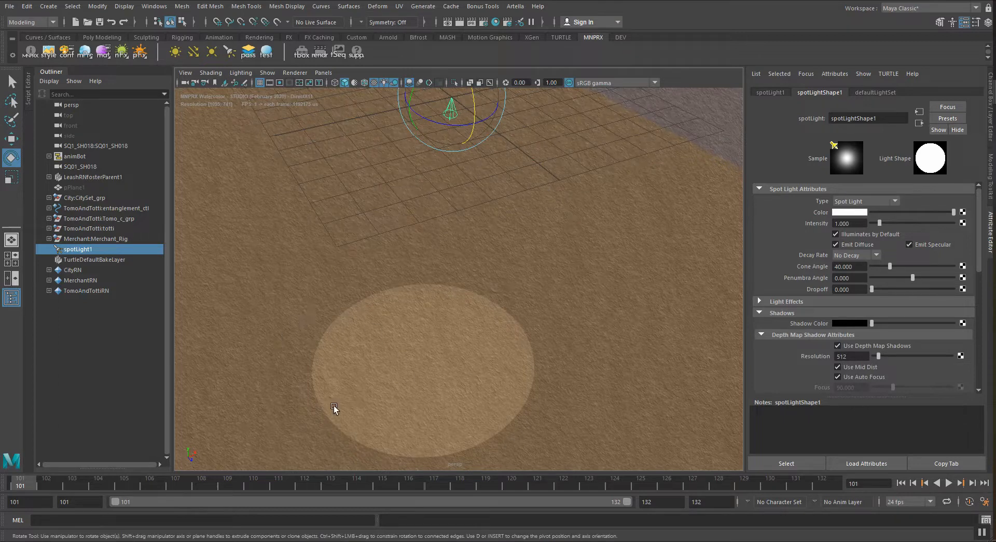
{"action": "mouse_move", "coordinate": [353, 287]}
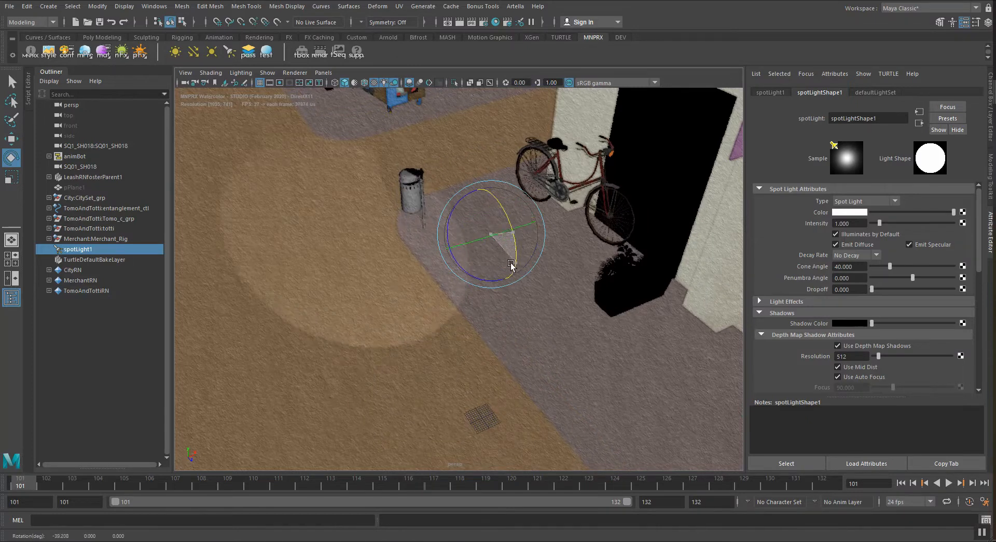
Step: Rotate the spot light toward the bicycle, briefly switching its type to directional
{"action": "left_click_drag", "start_coordinate": [511, 263], "coordinate": [492, 245]}
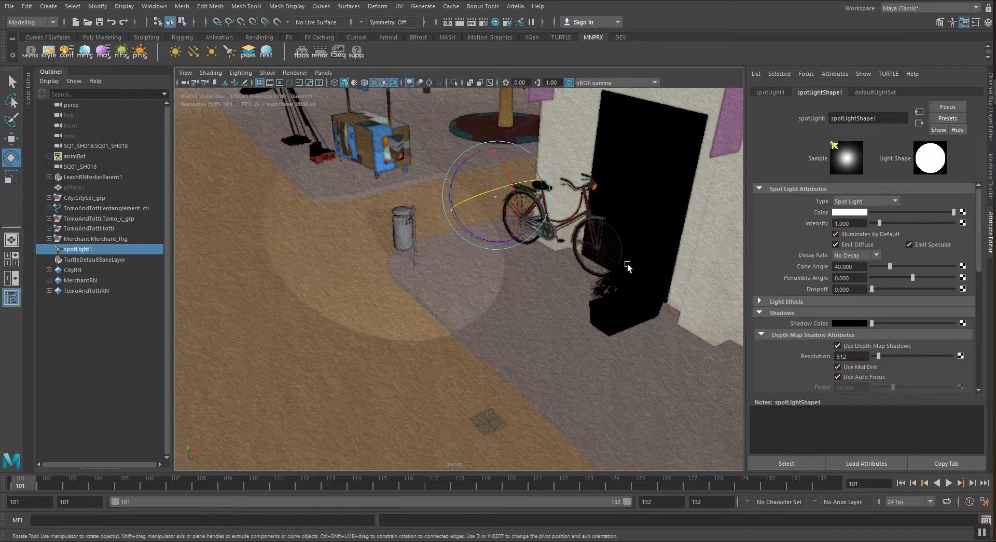
{"action": "left_click", "coordinate": [850, 355]}
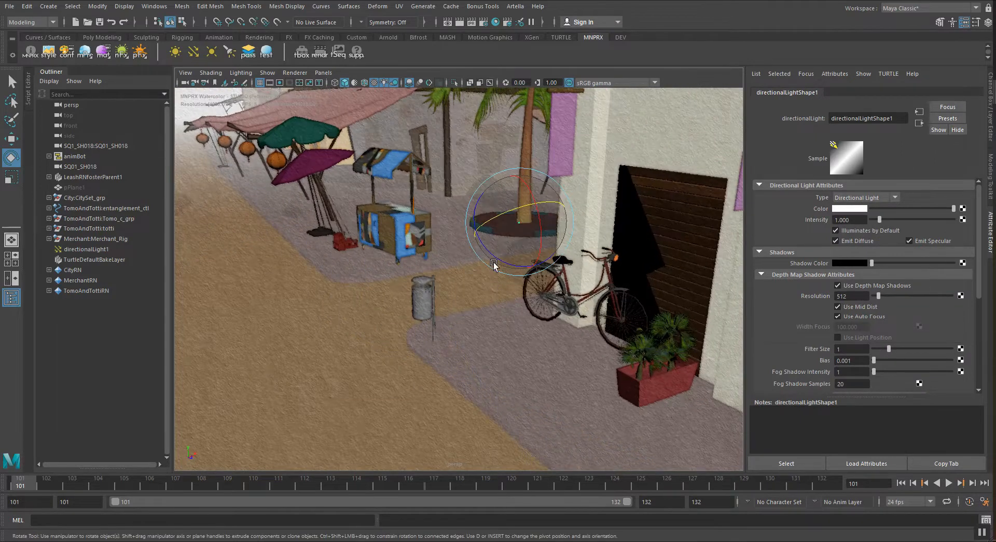
{"action": "left_click_drag", "start_coordinate": [494, 265], "coordinate": [499, 301]}
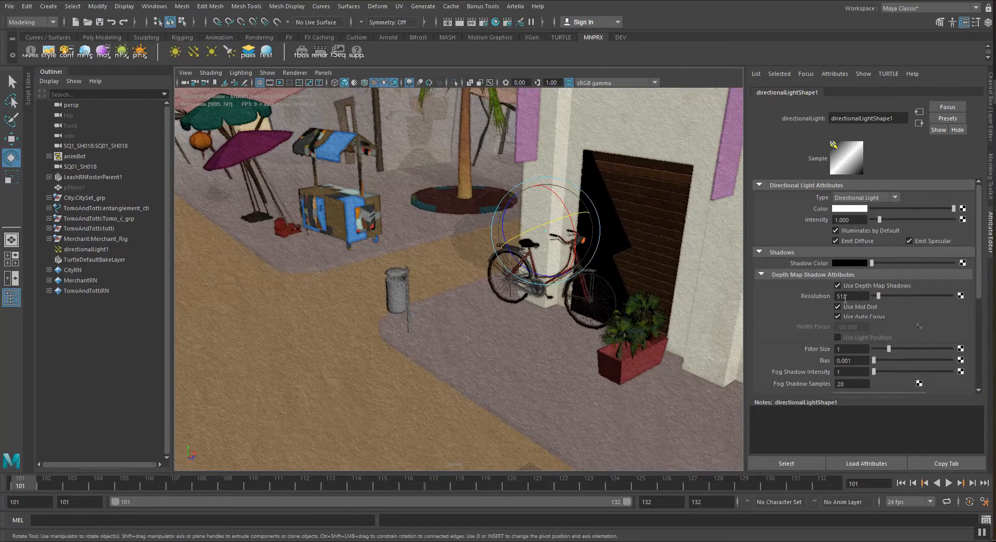
Step: Set the light type back to Spot Light and scale the light up beside the doorway wall
{"action": "left_click", "coordinate": [864, 197]}
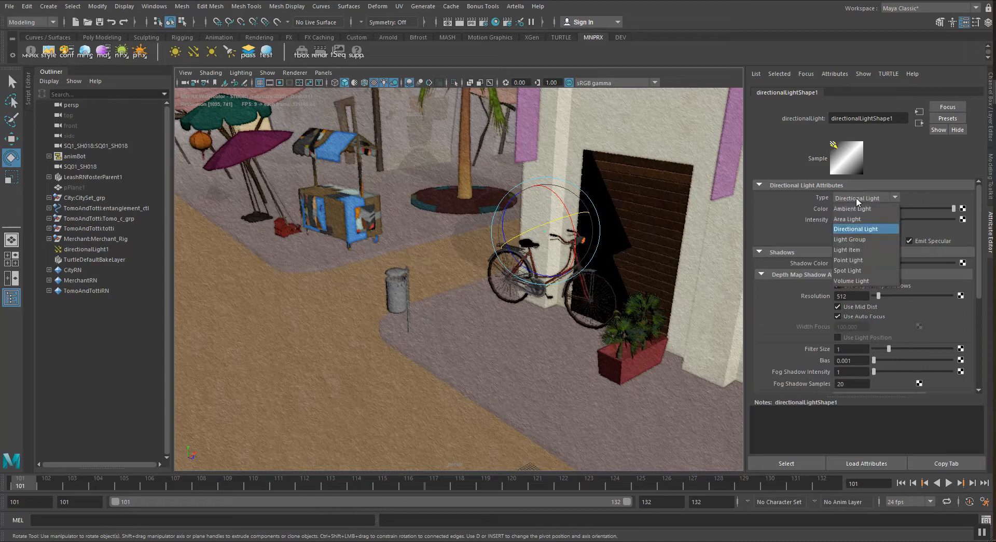
{"action": "left_click", "coordinate": [848, 270]}
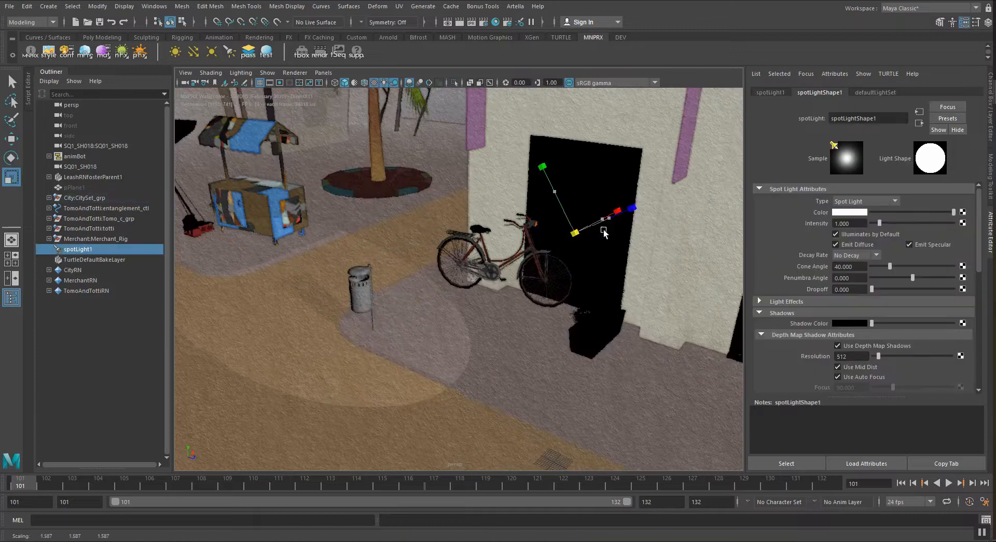
{"action": "left_click_drag", "start_coordinate": [604, 228], "coordinate": [661, 286]}
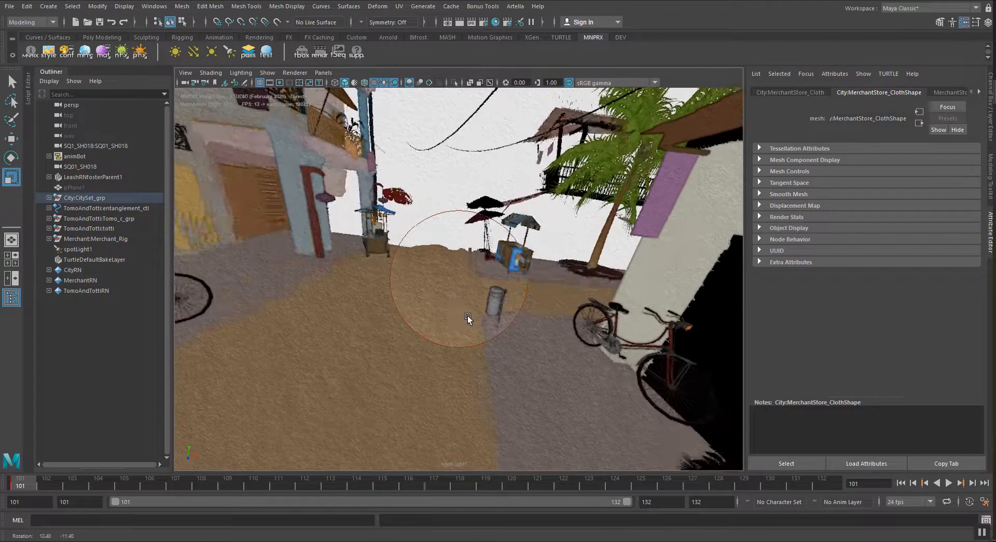
Step: Look through spotLight1 and rotate its aim down the street toward the stall and bicycle
{"action": "left_click_drag", "start_coordinate": [470, 317], "coordinate": [482, 323]}
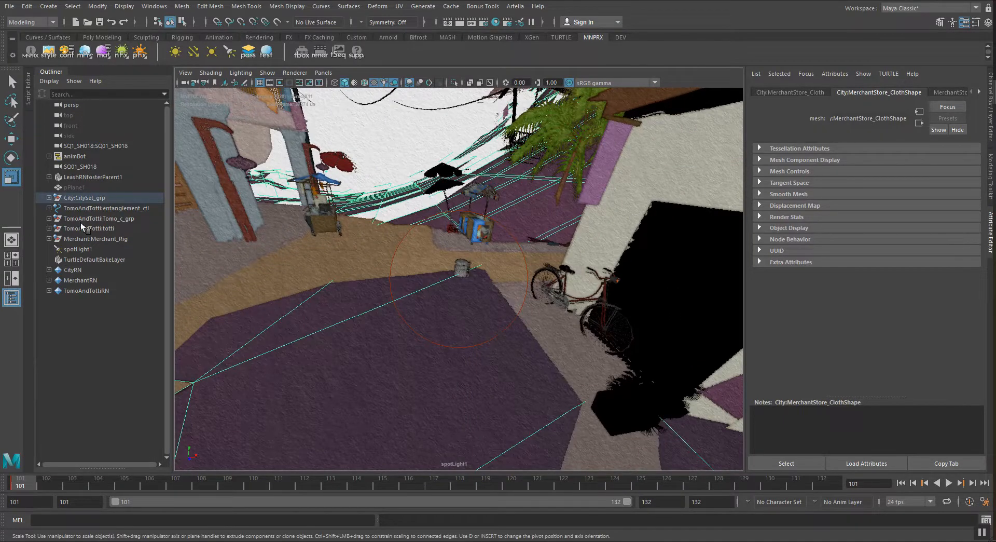
{"action": "left_click", "coordinate": [78, 248]}
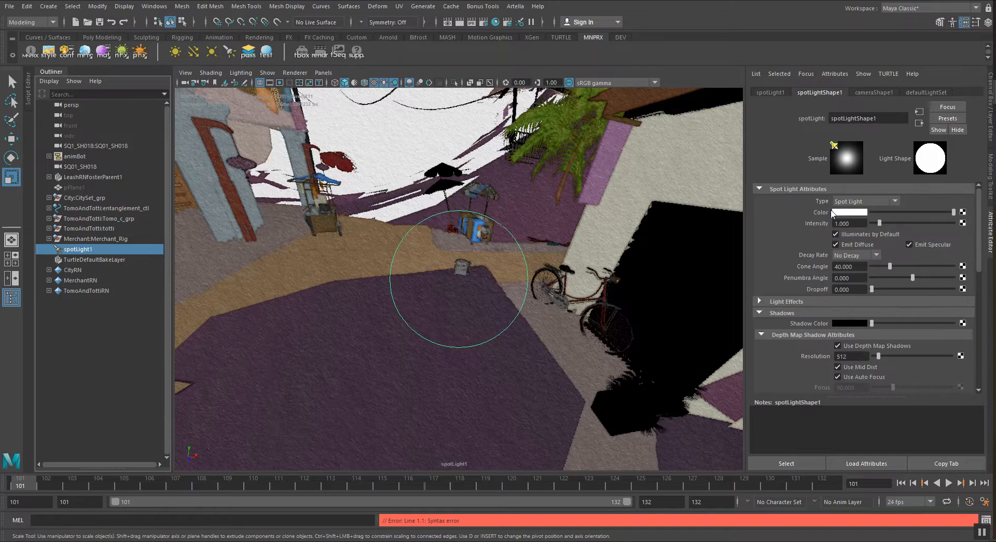
{"action": "left_click", "coordinate": [874, 92]}
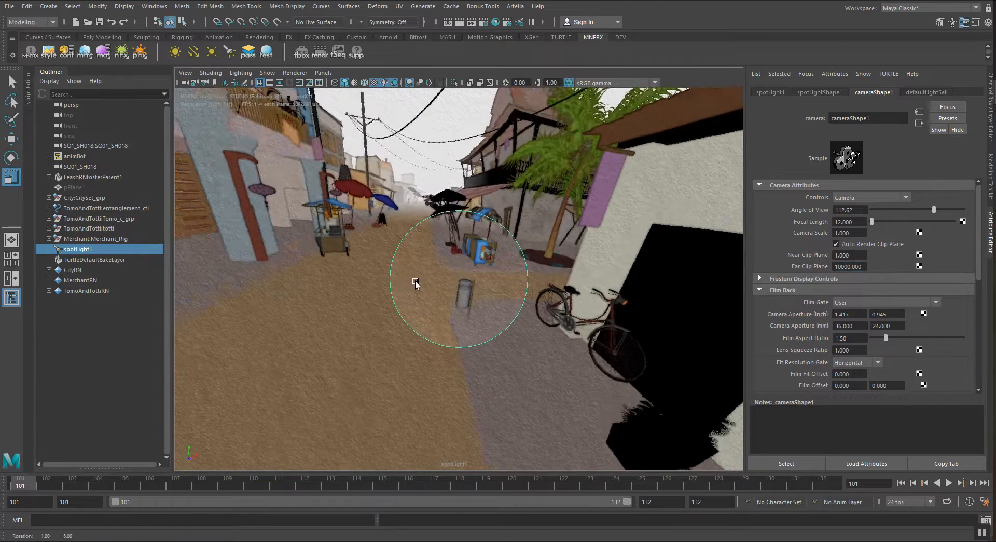
{"action": "left_click_drag", "start_coordinate": [416, 282], "coordinate": [424, 287]}
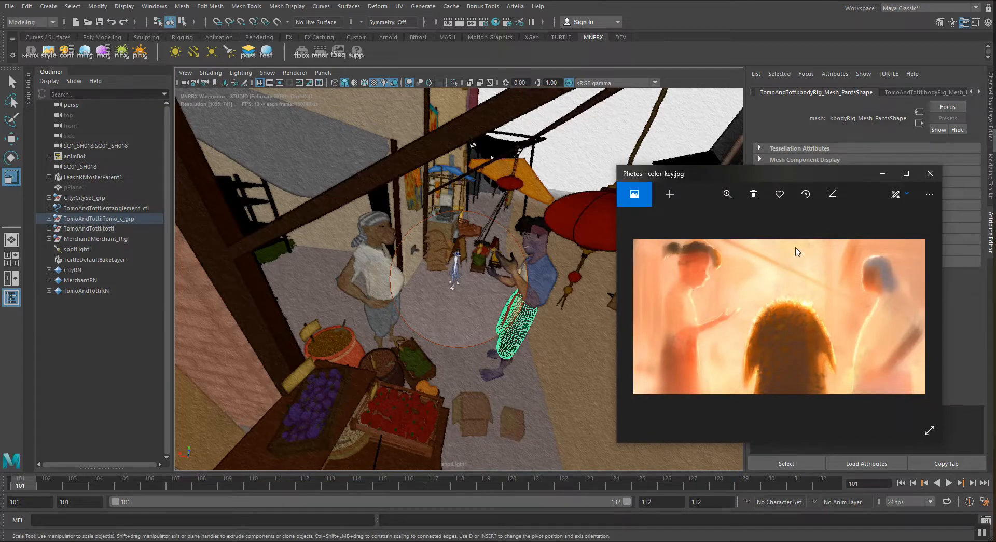
{"action": "mouse_move", "coordinate": [878, 320]}
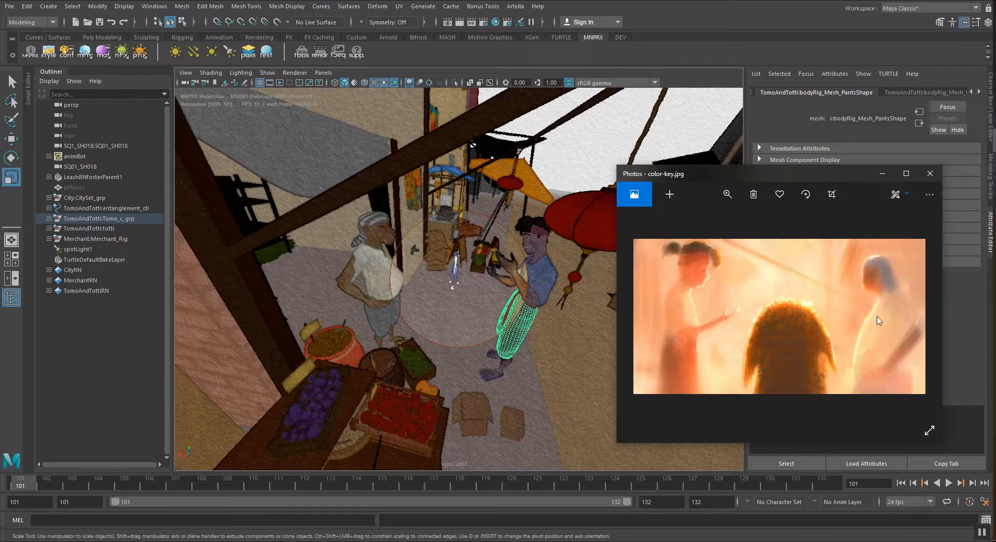
{"action": "mouse_move", "coordinate": [692, 310]}
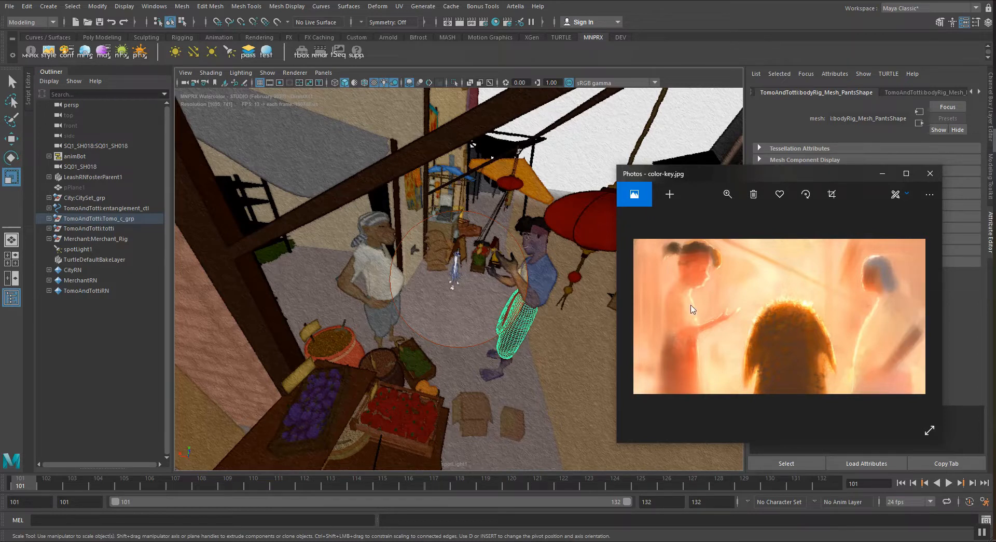
{"action": "mouse_move", "coordinate": [692, 362]}
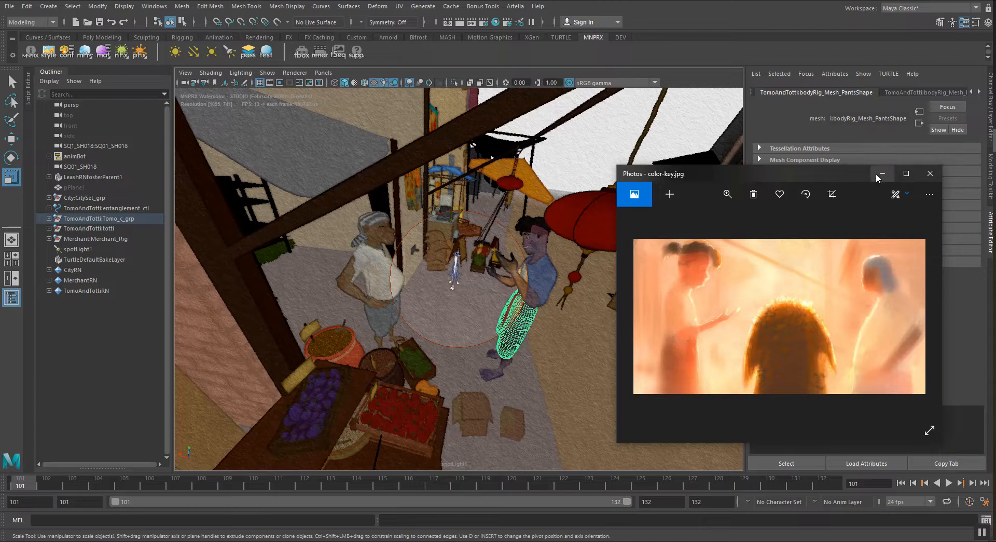
Step: Minimize the color-key.jpg Photos window to return to the Maya scene
{"action": "left_click", "coordinate": [881, 173]}
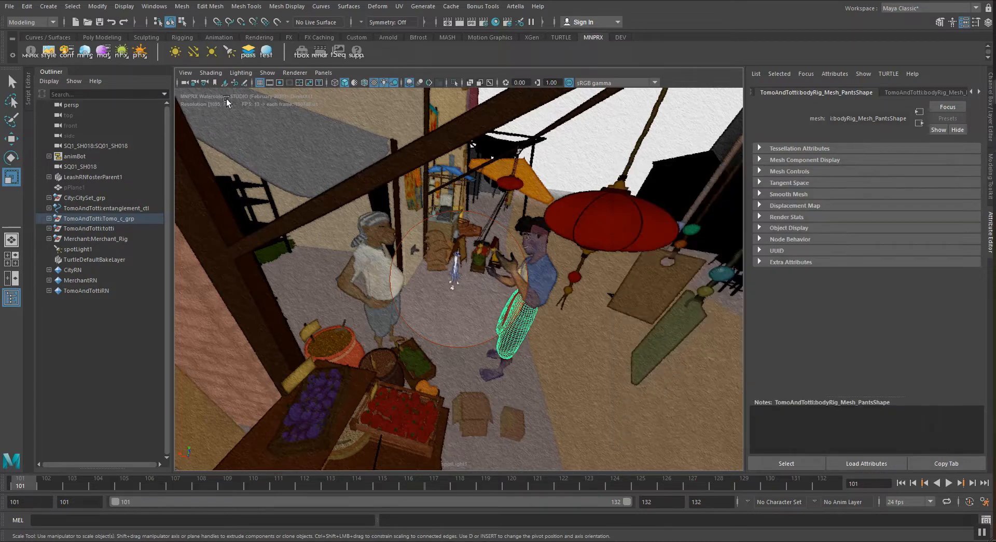
Step: Rename spotLight1 to keyLight and widen its cone angle to about 85 with a penumbra of 10
{"action": "left_click", "coordinate": [77, 248]}
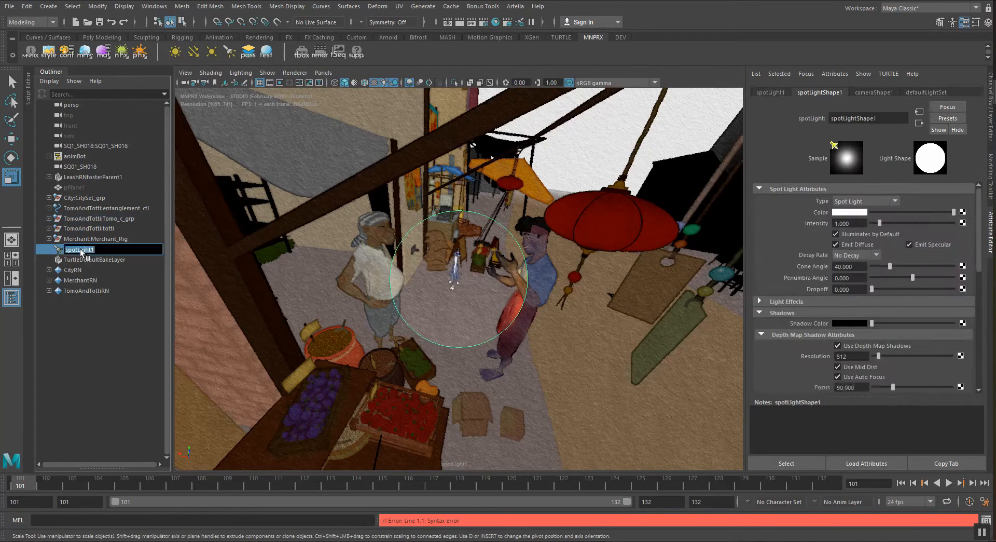
{"action": "type", "text": "keyl"}
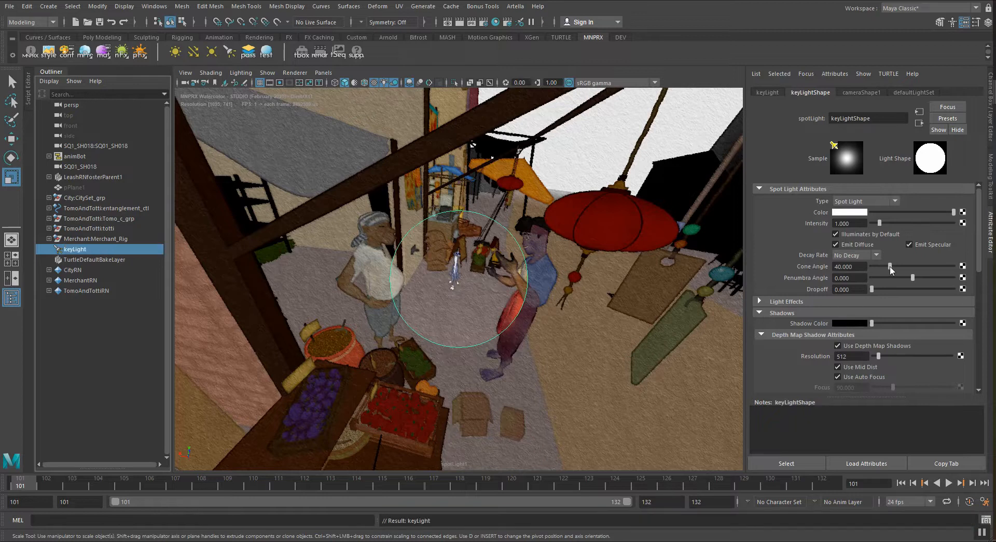
{"action": "left_click_drag", "start_coordinate": [889, 266], "coordinate": [915, 265]}
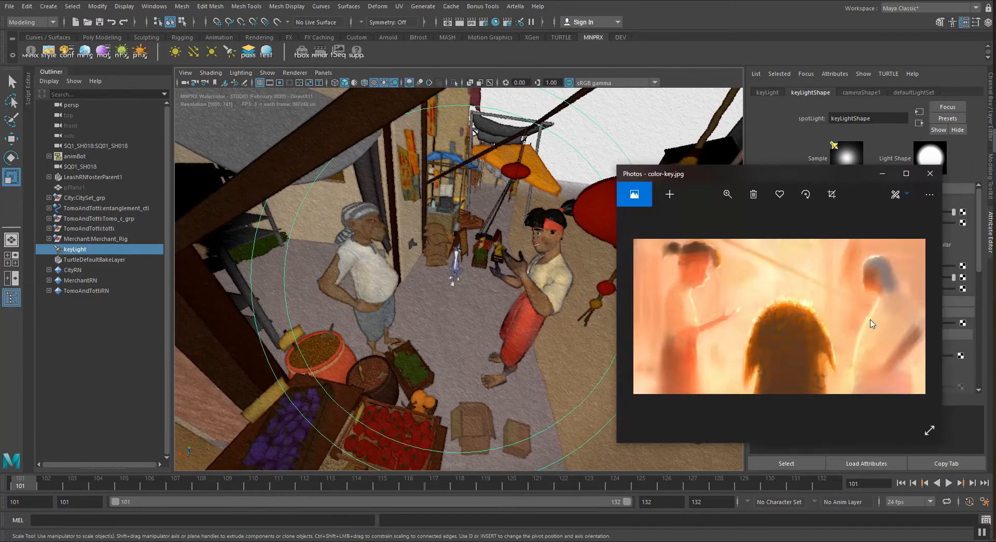
{"action": "mouse_move", "coordinate": [932, 346]}
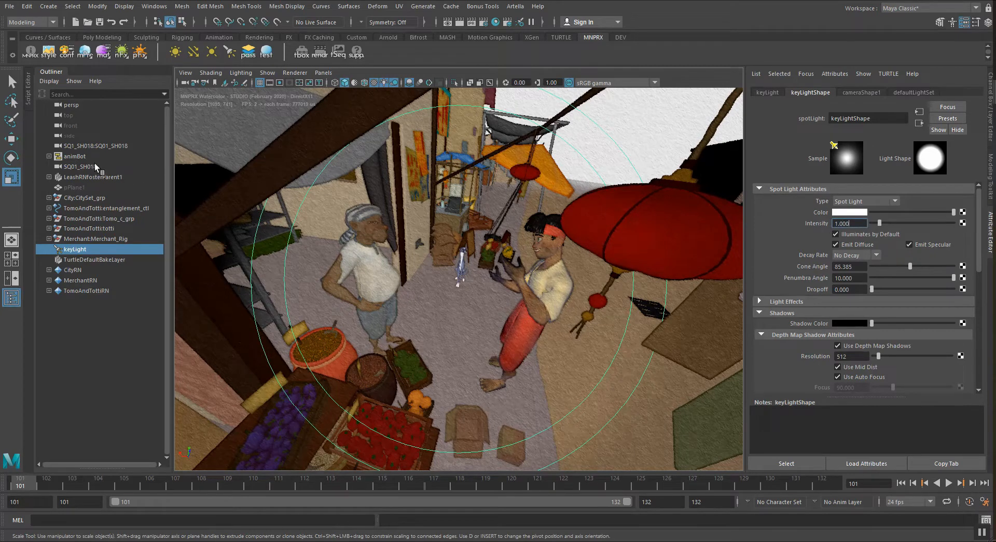
{"action": "mouse_move", "coordinate": [76, 157]}
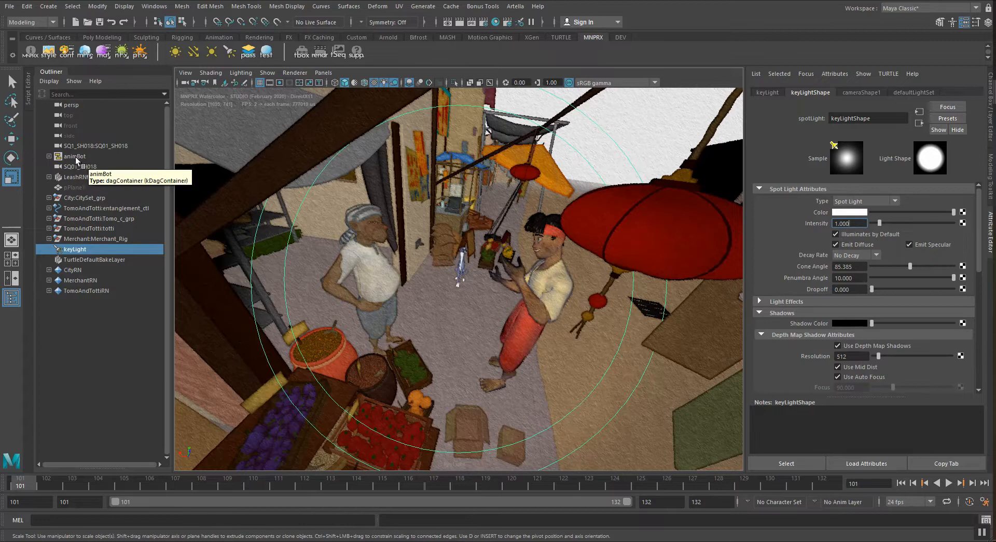
Step: Look through the SQ01_SH018 shot camera, compare with the color key, then hide the image
{"action": "left_click", "coordinate": [80, 166]}
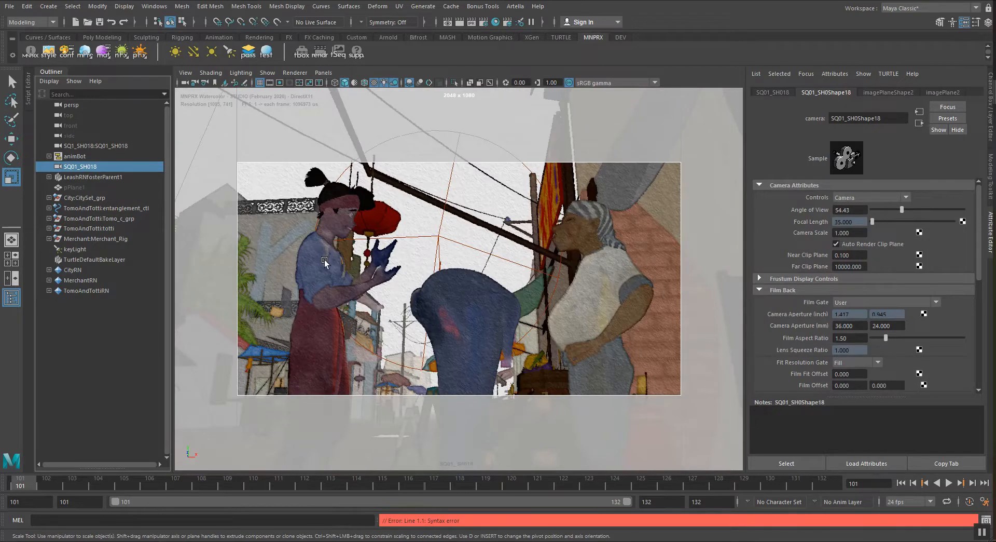
{"action": "mouse_move", "coordinate": [553, 299]}
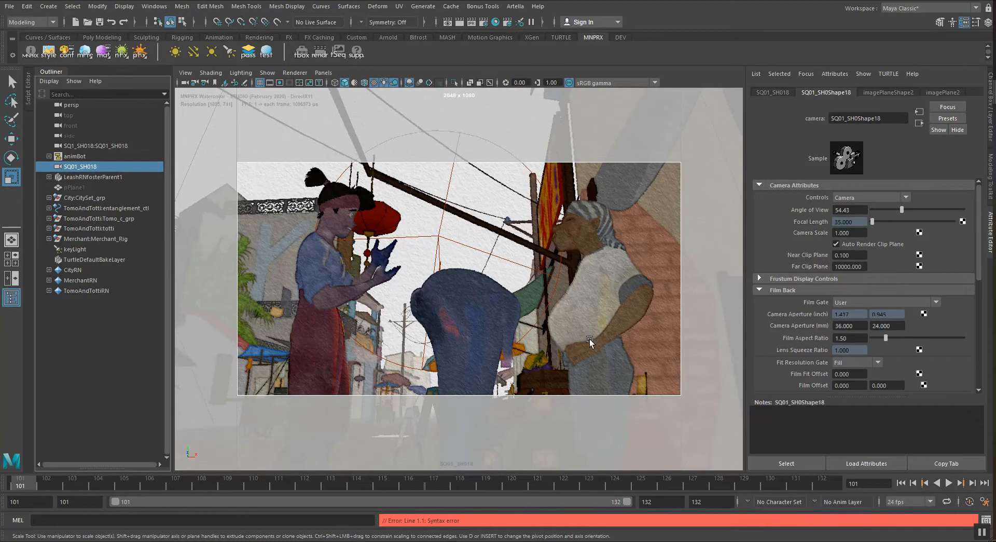
{"action": "mouse_move", "coordinate": [547, 280]}
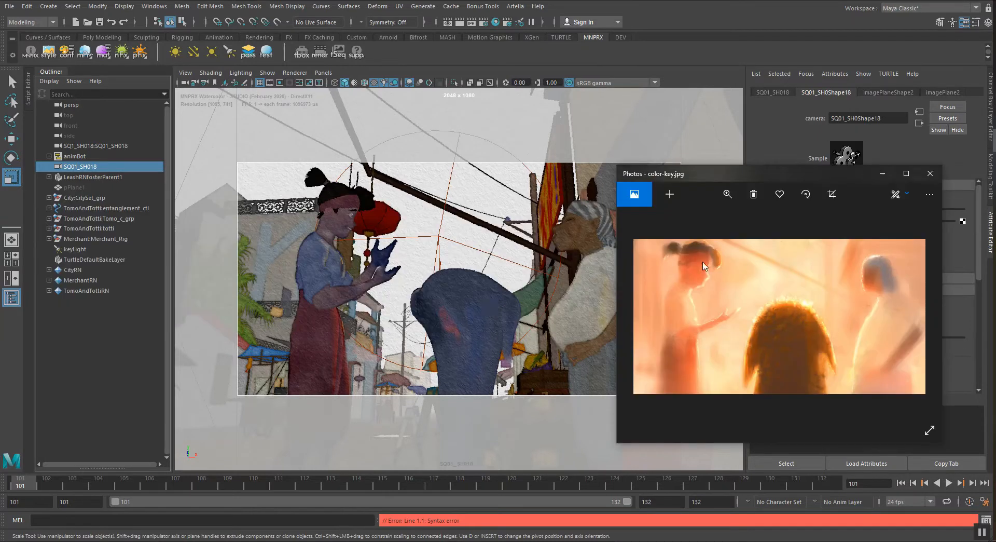
{"action": "mouse_move", "coordinate": [776, 300]}
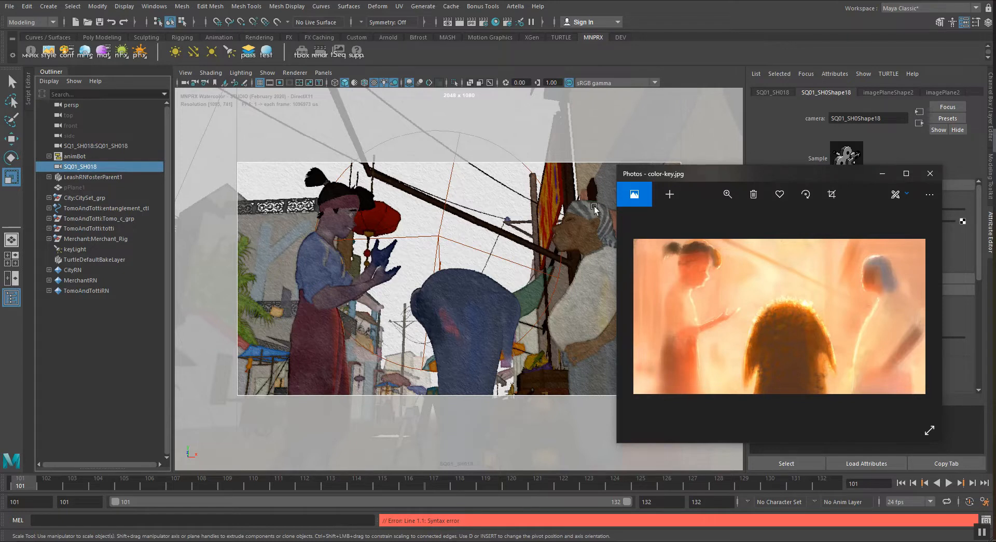
{"action": "left_click_drag", "start_coordinate": [657, 172], "coordinate": [698, 167]}
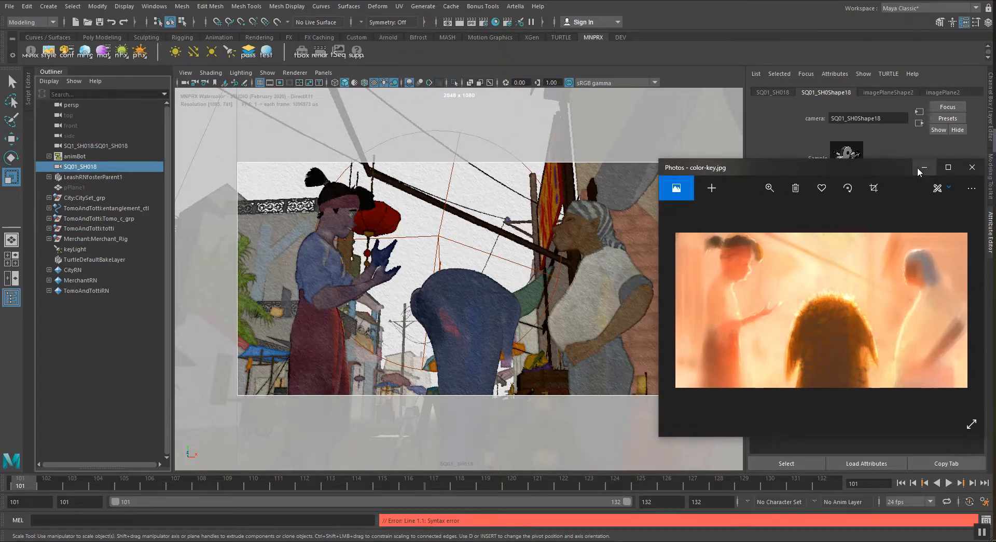
{"action": "left_click", "coordinate": [925, 167]}
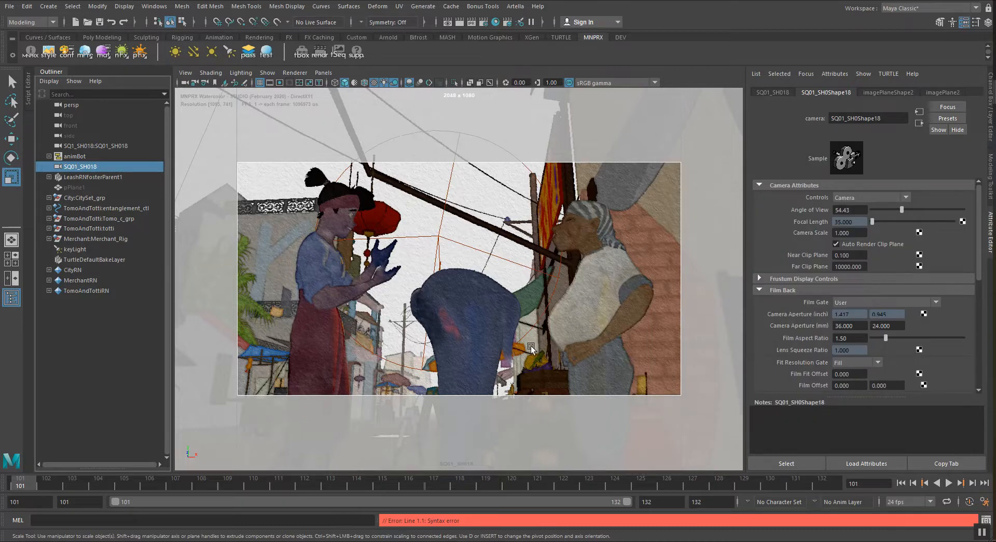
{"action": "mouse_move", "coordinate": [341, 224]}
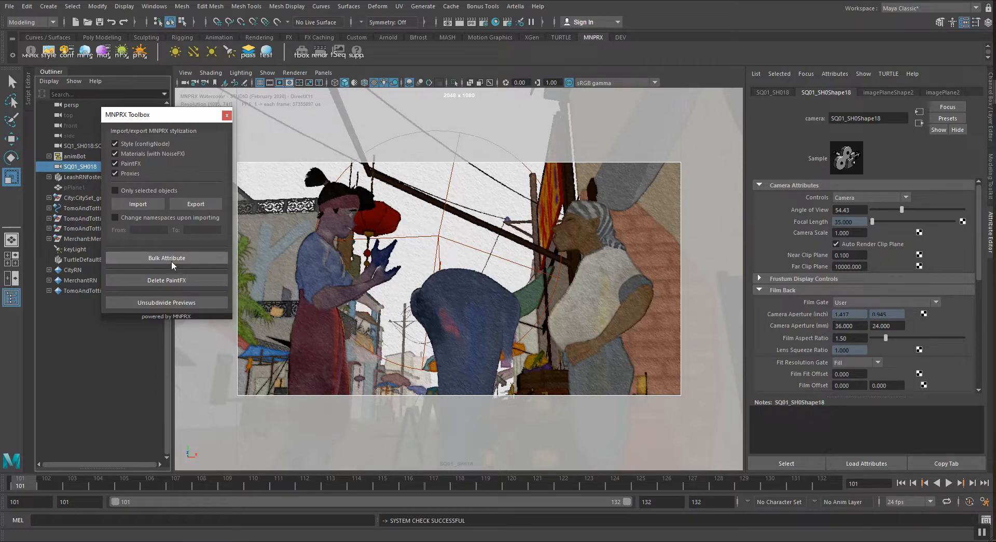
Step: Load the merchant's shirt material in Bulk Attribute and set its Cangiante to about 1.85
{"action": "left_click", "coordinate": [166, 257]}
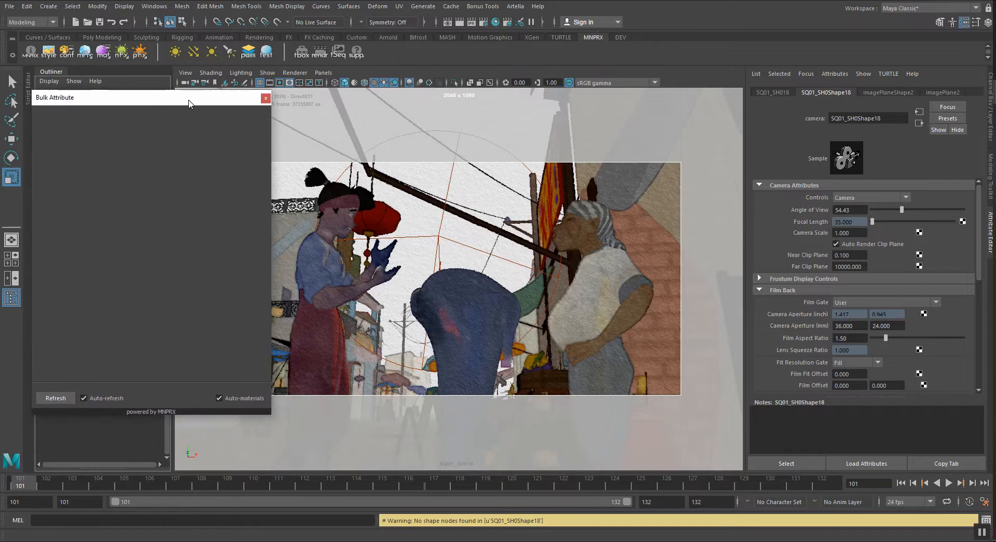
{"action": "mouse_move", "coordinate": [584, 268]}
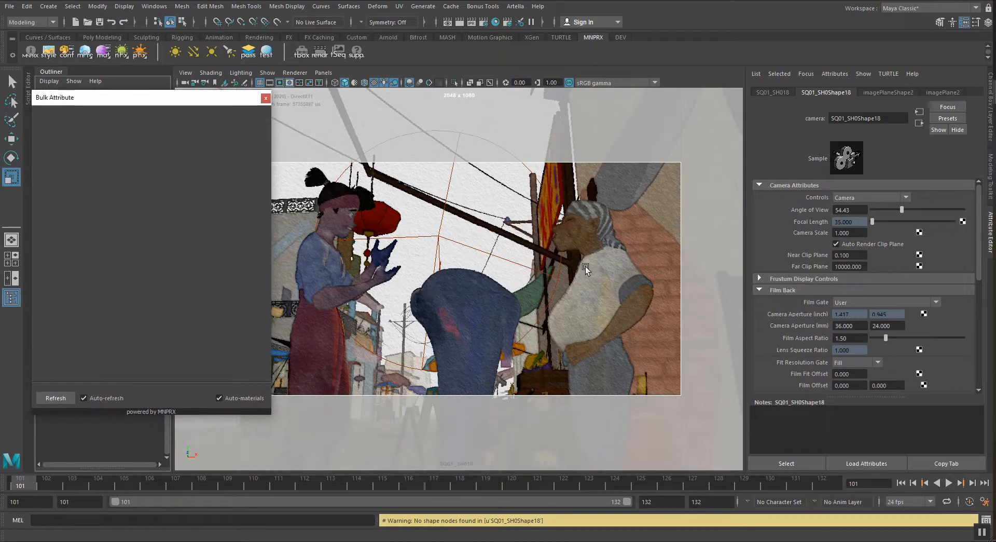
{"action": "mouse_move", "coordinate": [589, 302]}
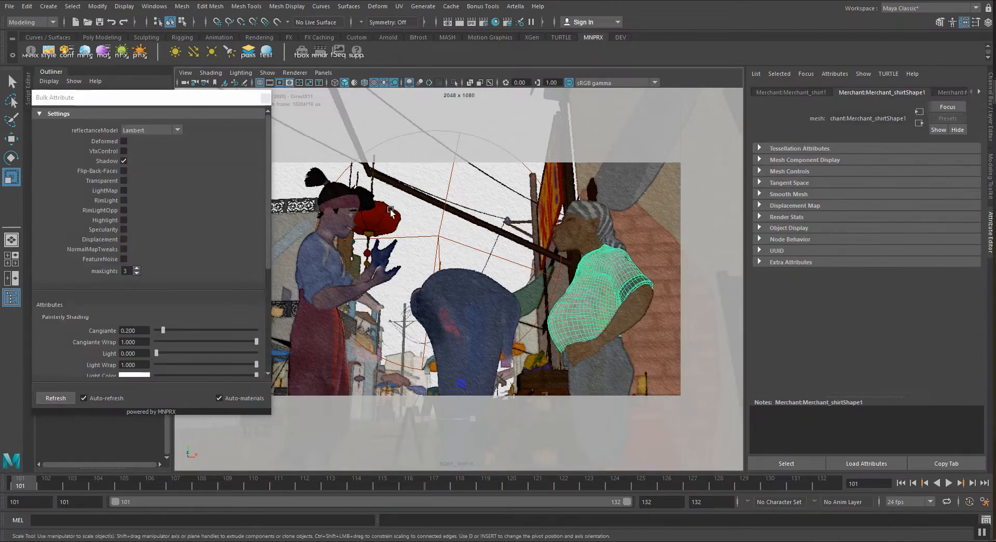
{"action": "left_click", "coordinate": [629, 202]}
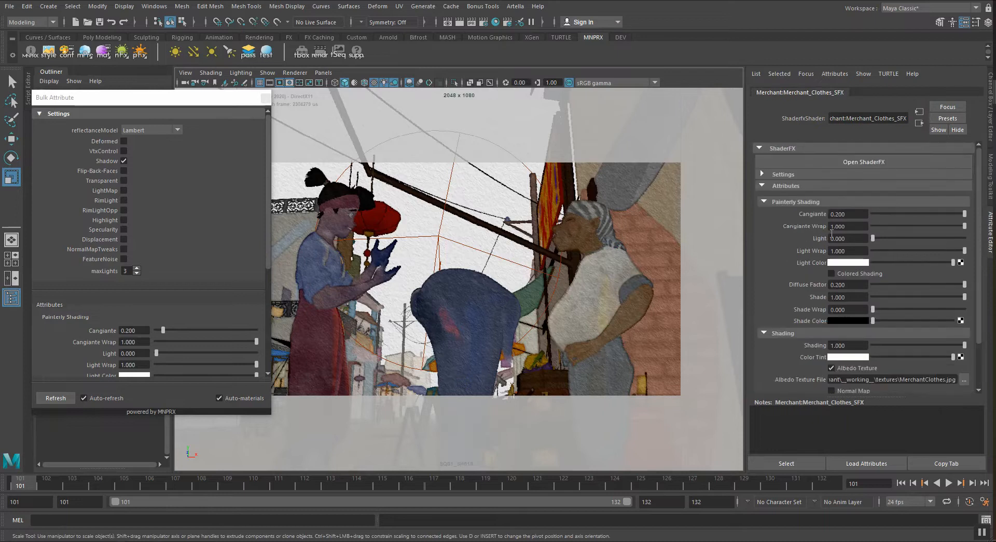
{"action": "type", "text": "3.000"}
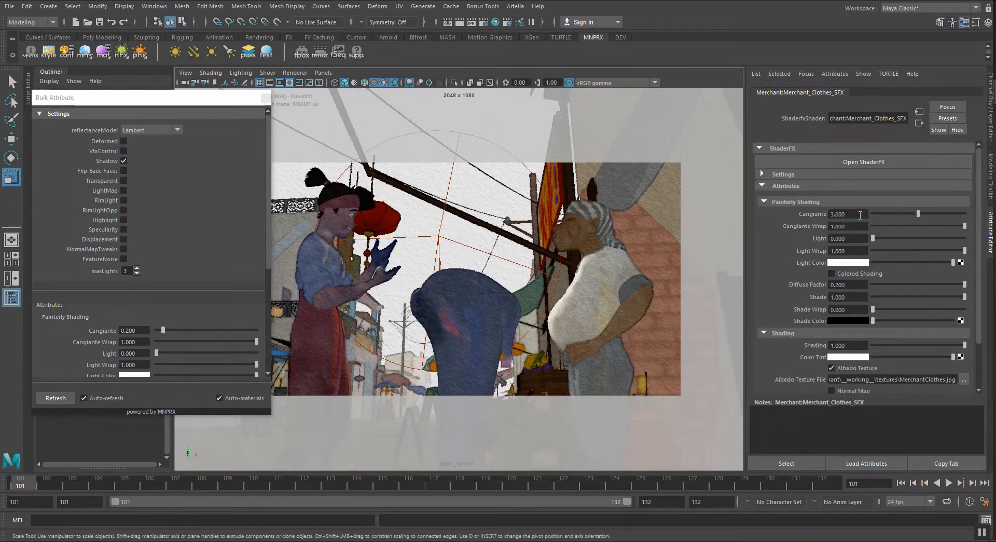
{"action": "left_click_drag", "start_coordinate": [934, 214], "coordinate": [892, 213]}
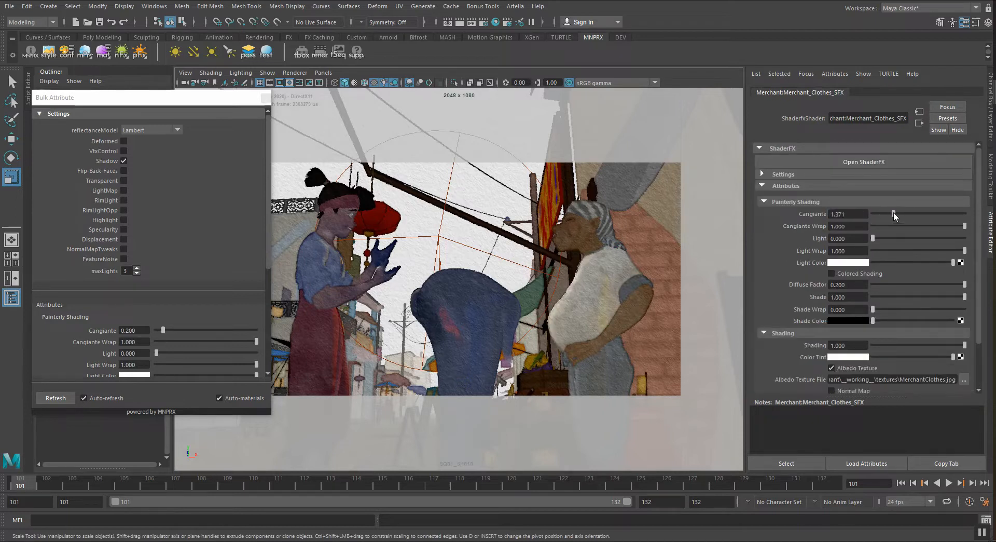
{"action": "left_click_drag", "start_coordinate": [892, 214], "coordinate": [901, 214]}
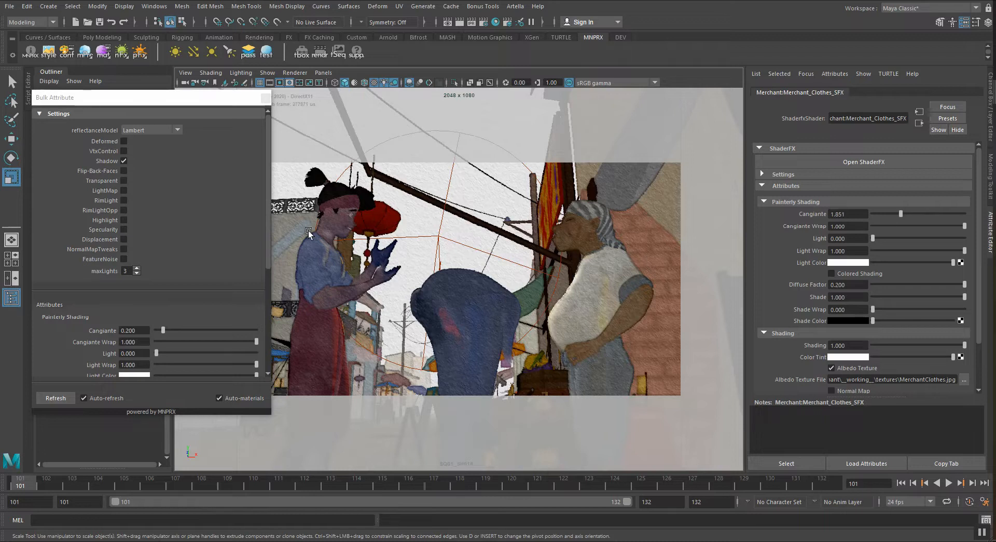
{"action": "mouse_move", "coordinate": [493, 319]}
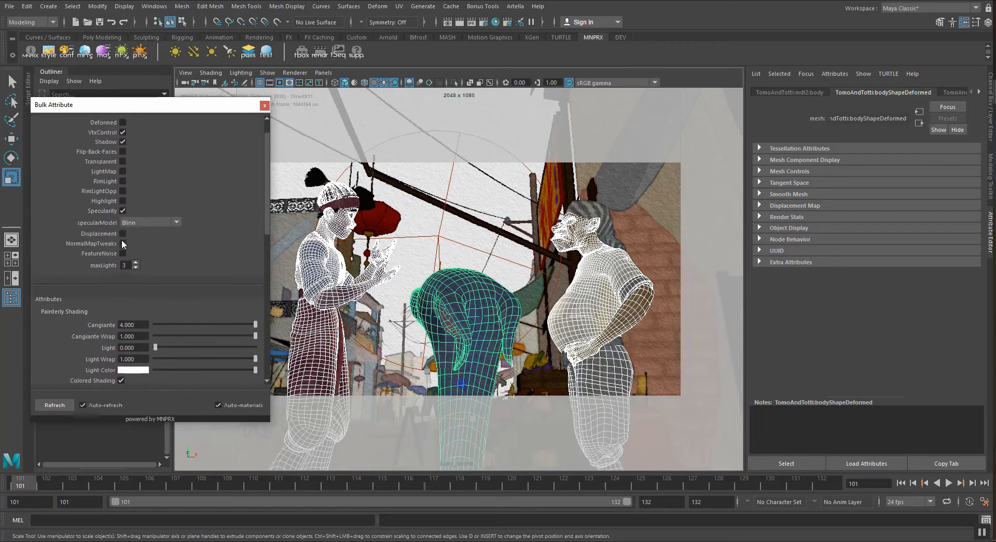
Step: Scroll the Bulk Attribute settings for the three characters' materials, leaving merchant Cangiante at 3
{"action": "scroll", "scroll_direction": "down", "scroll_amount": 3}
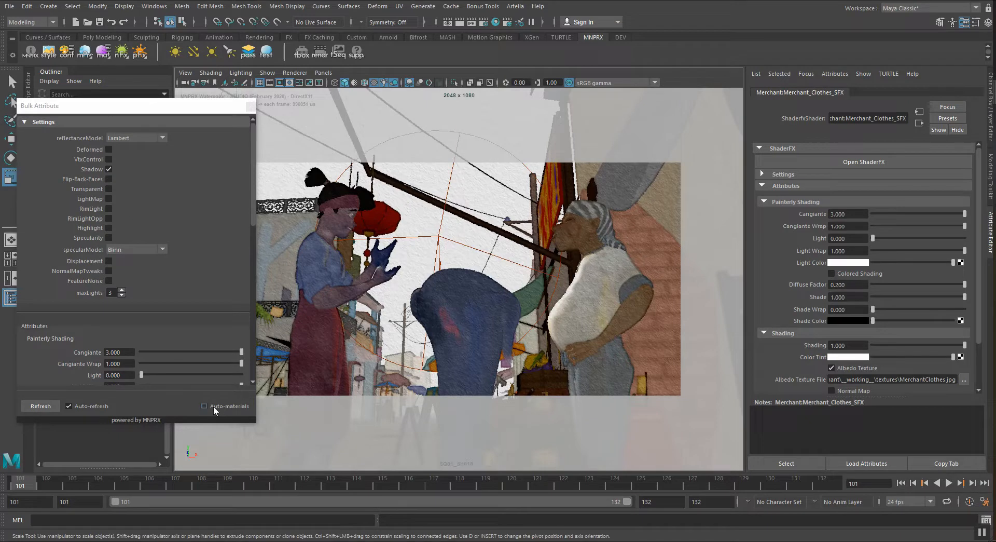
Step: Toggle Auto-materials and select the woman and crouching character to load their colored shading values
{"action": "left_click", "coordinate": [204, 405]}
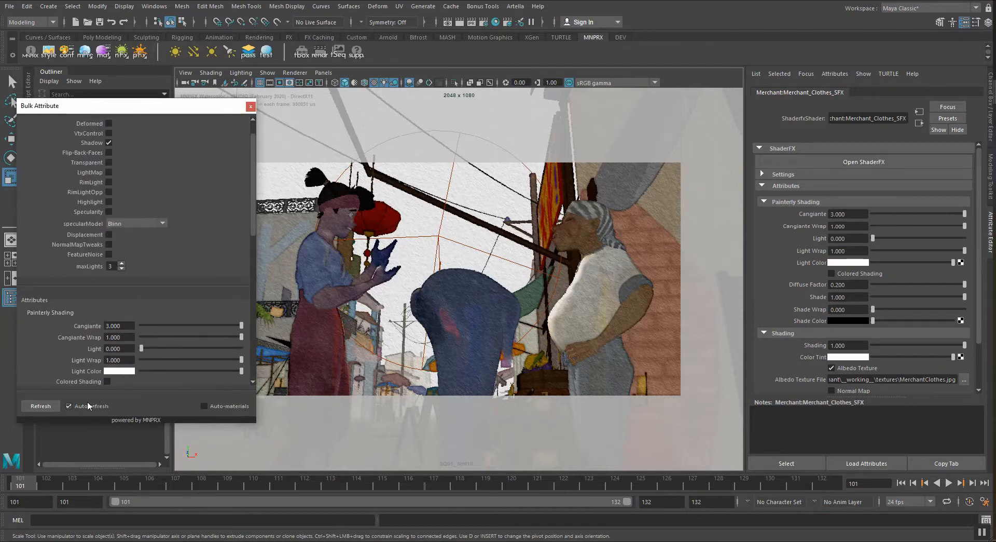
{"action": "mouse_move", "coordinate": [87, 407]}
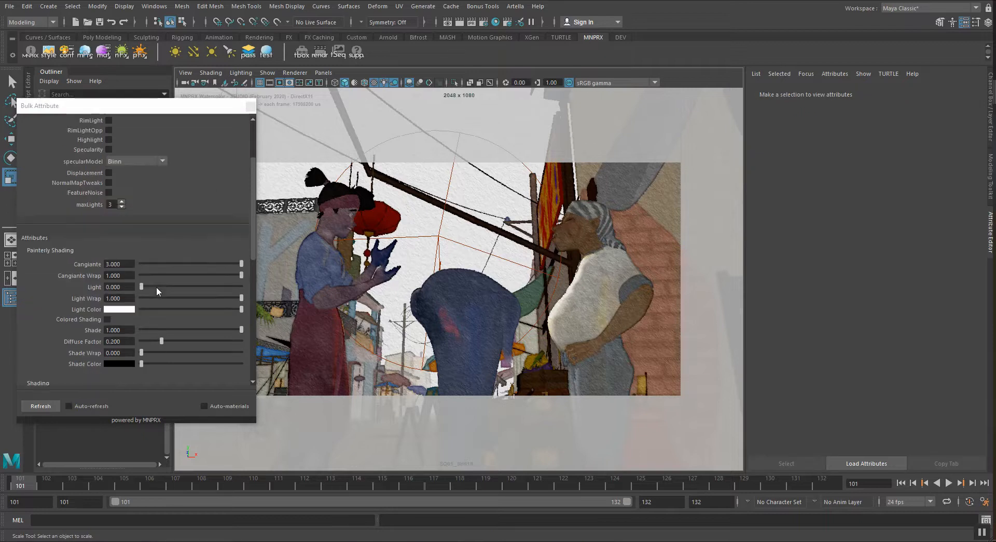
{"action": "scroll", "scroll_direction": "down", "scroll_amount": 3}
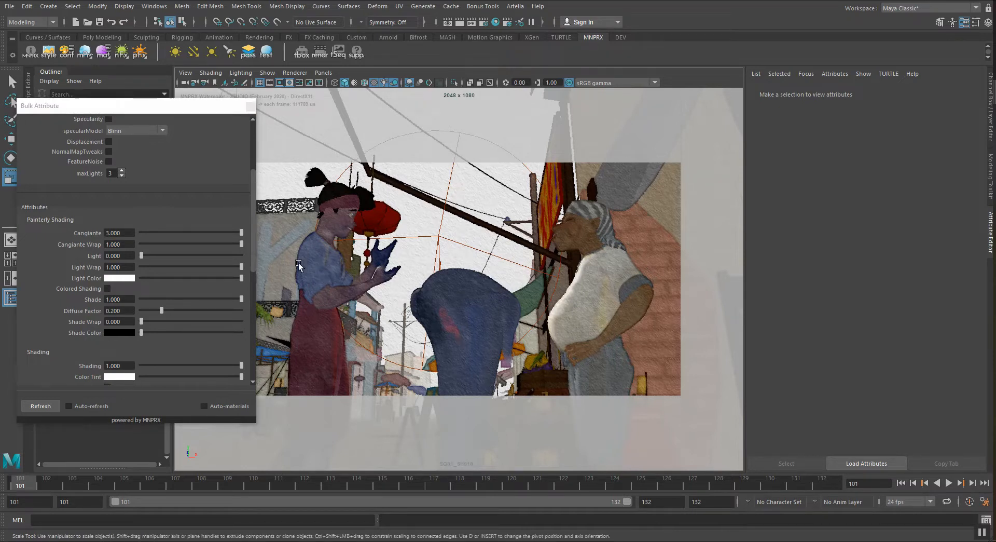
{"action": "left_click", "coordinate": [299, 263]}
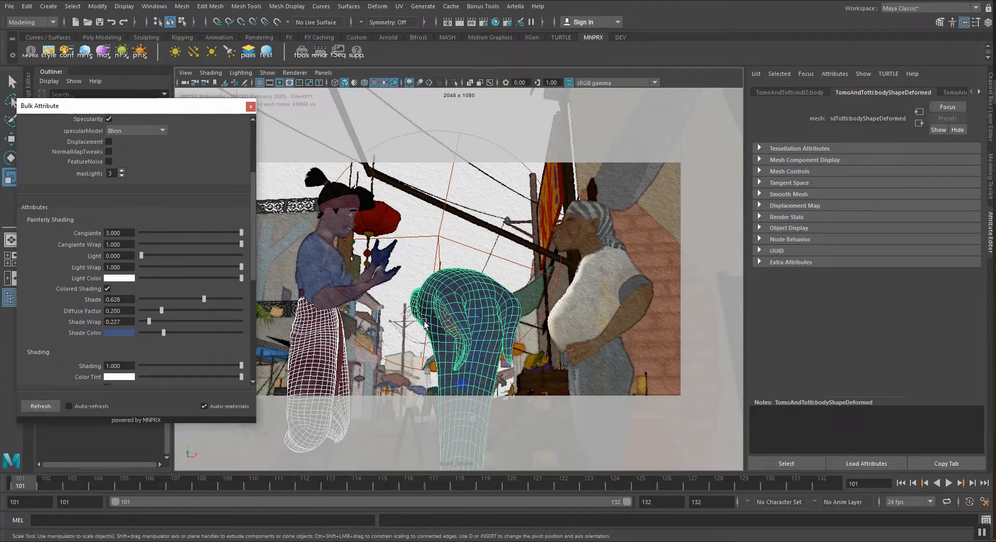
Step: Check a background building's material, then load all three characters' materials together
{"action": "left_click", "coordinate": [426, 265]}
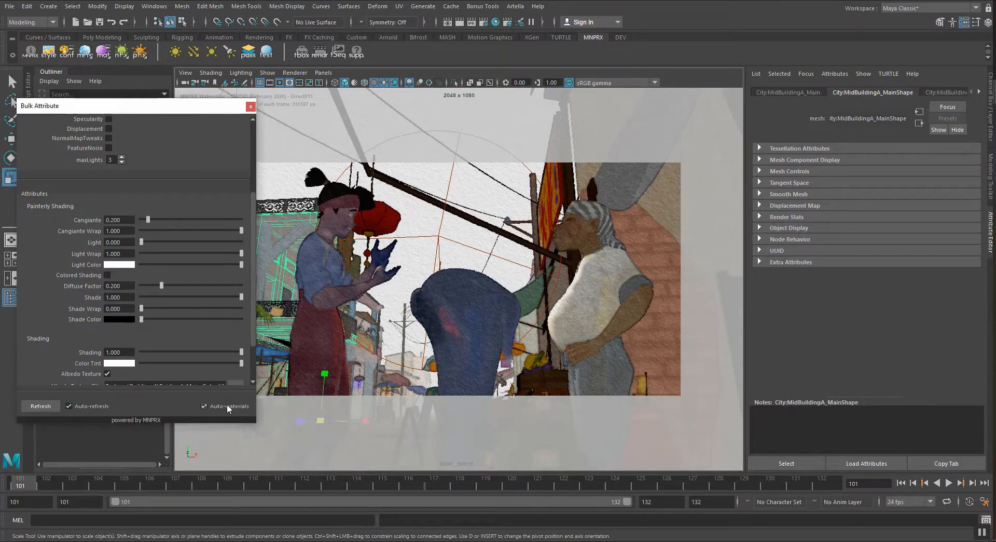
{"action": "left_click", "coordinate": [40, 406]}
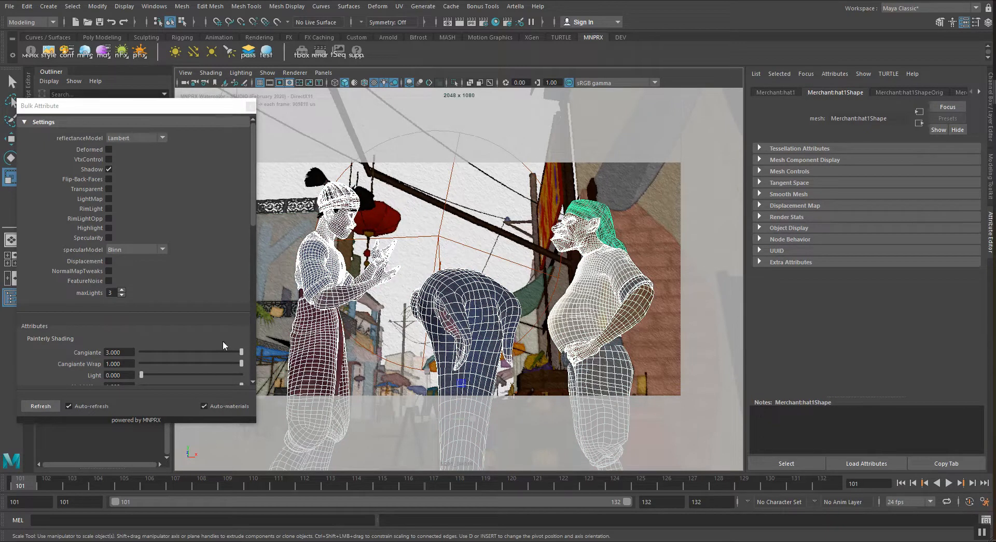
Step: Inspect the woman's headband and merchant's body materials, then gather all three characters again
{"action": "left_click", "coordinate": [267, 72]}
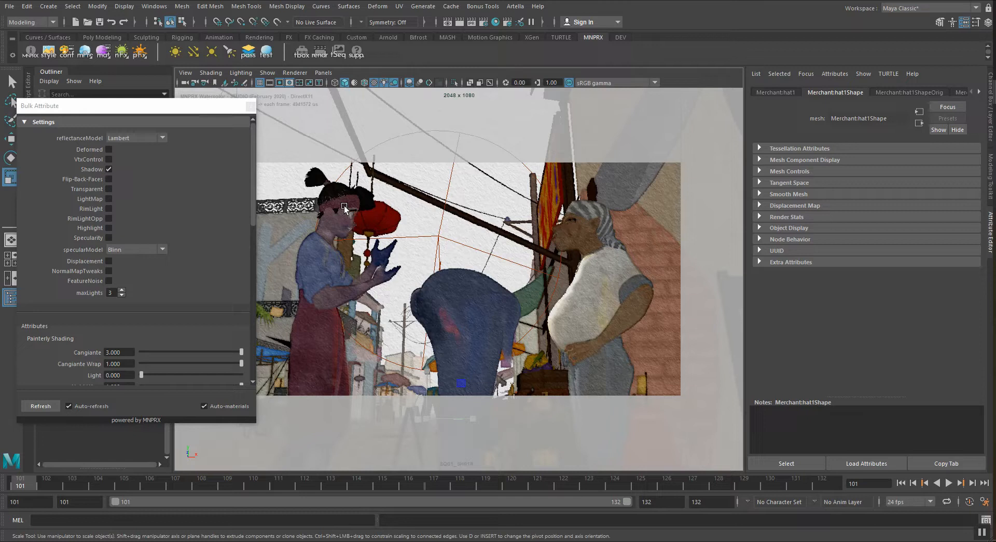
{"action": "mouse_move", "coordinate": [342, 198]}
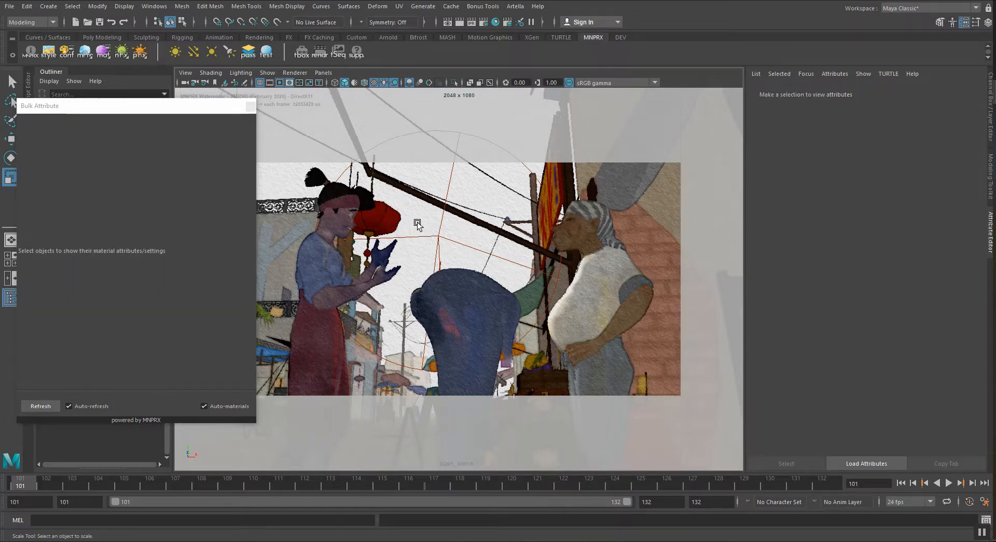
{"action": "left_click", "coordinate": [343, 228]}
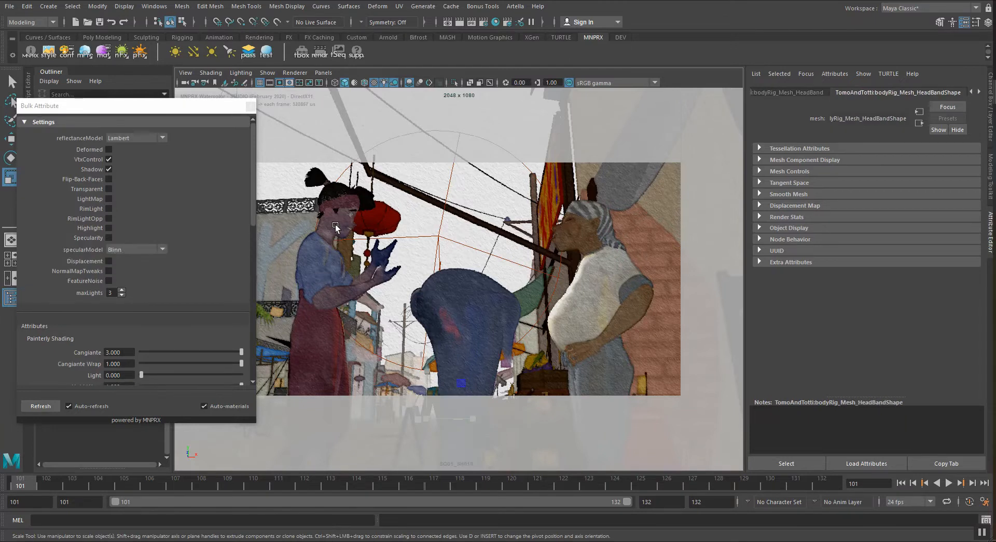
{"action": "left_click", "coordinate": [598, 364]}
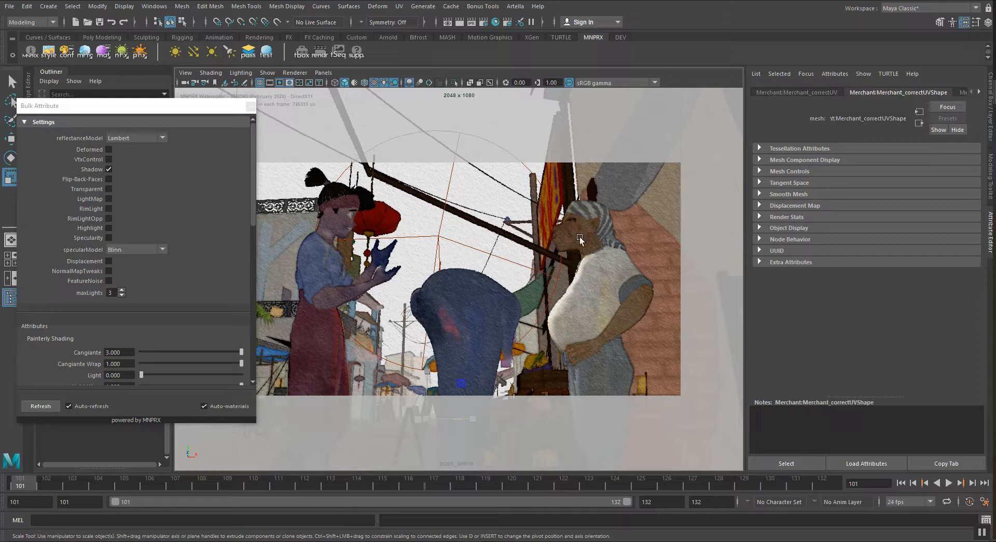
{"action": "left_click", "coordinate": [268, 73]}
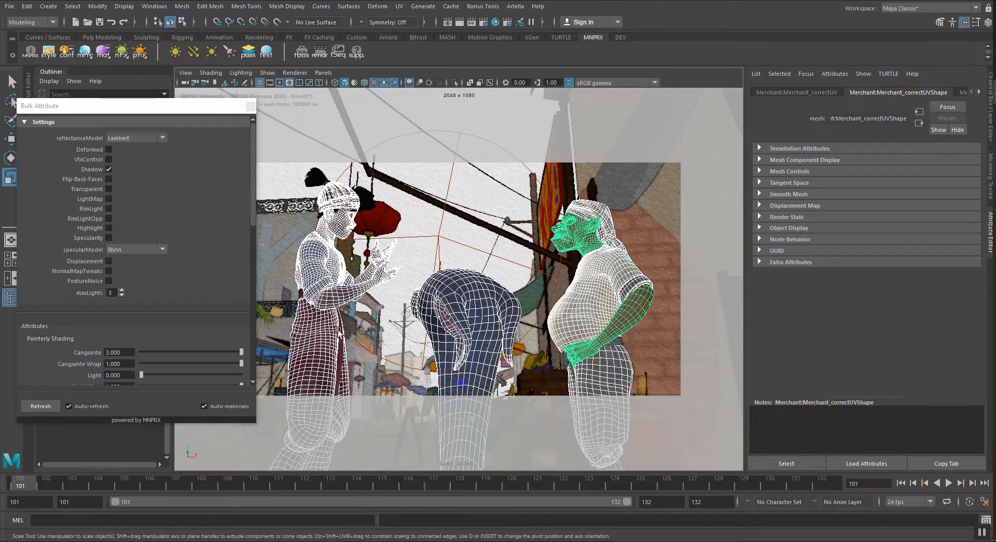
{"action": "mouse_move", "coordinate": [339, 359]}
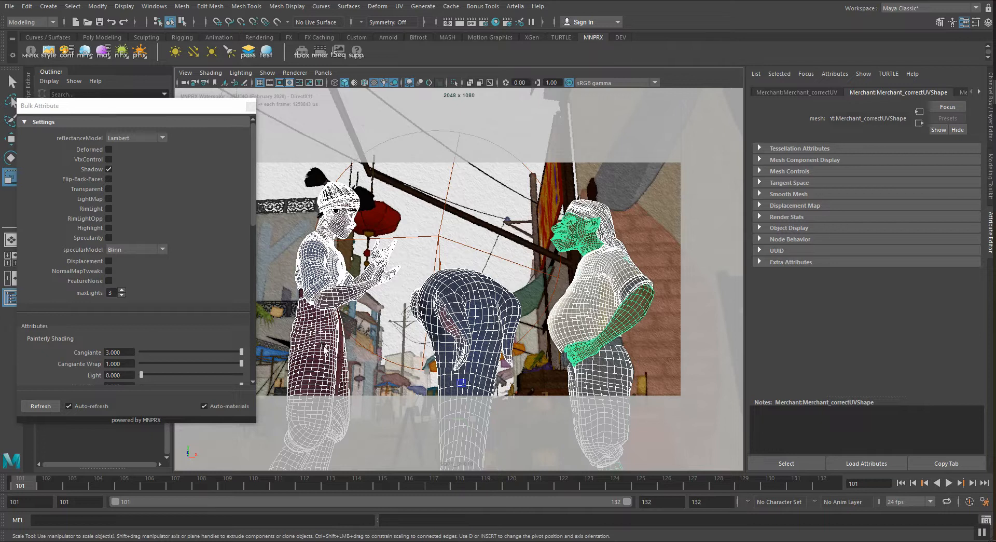
{"action": "mouse_move", "coordinate": [217, 236]}
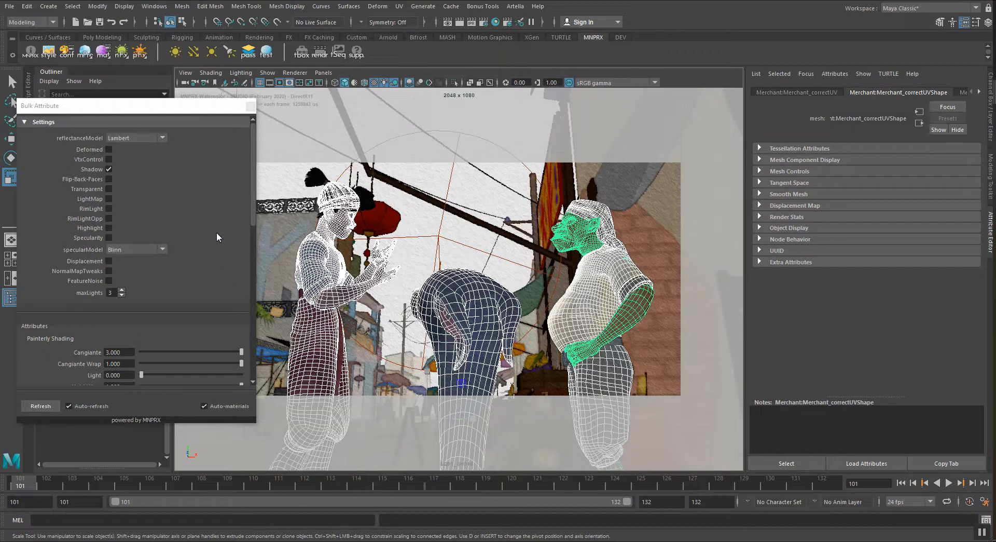
Step: Uncheck Auto-materials and bring up the Merchant_Skin_SFX shader's painterly shading attributes
{"action": "left_click", "coordinate": [204, 405]}
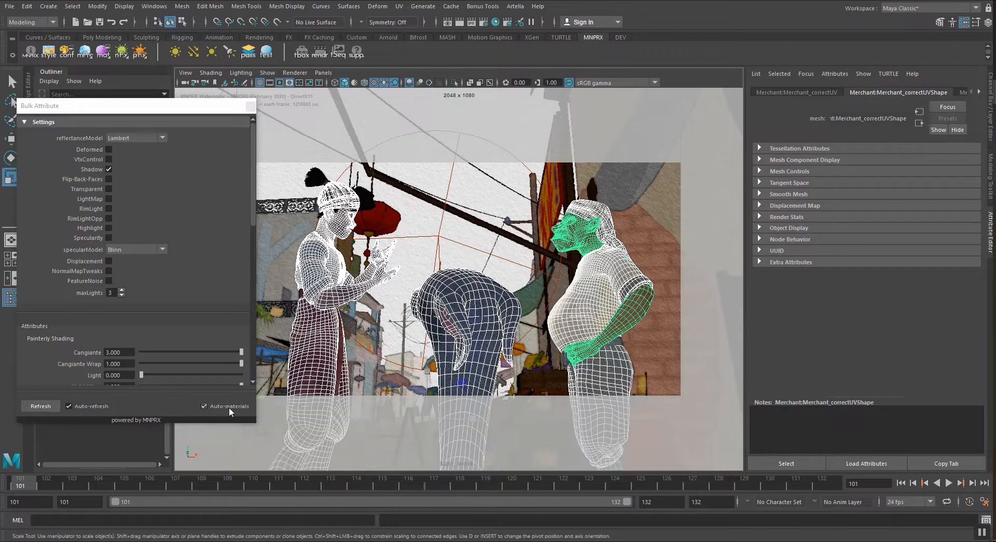
{"action": "left_click", "coordinate": [204, 405]}
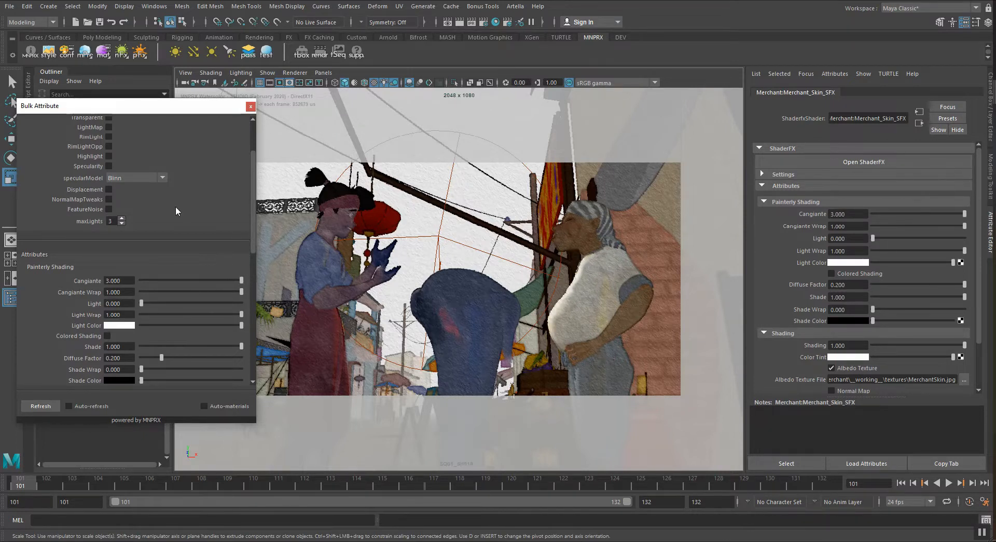
{"action": "scroll", "scroll_direction": "down", "scroll_amount": 3}
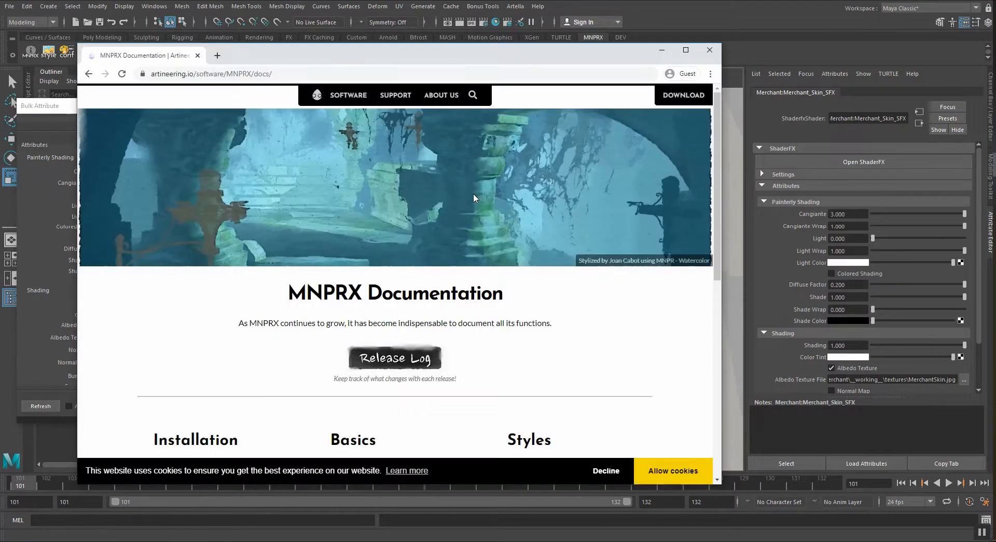
Step: Browse the MNPRX Uber Material documentation page in the browser
{"action": "scroll", "scroll_direction": "down", "scroll_amount": 3}
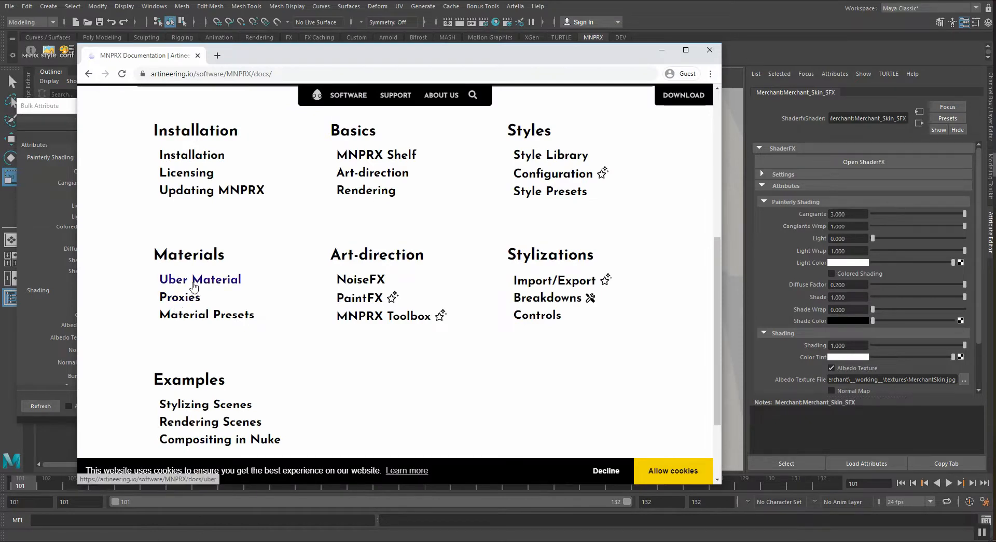
{"action": "mouse_move", "coordinate": [197, 286]}
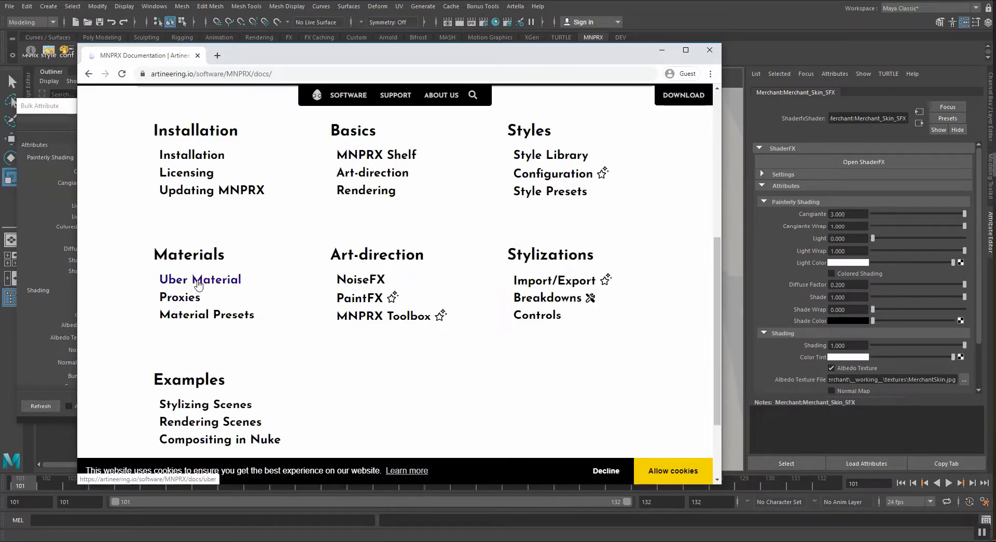
{"action": "left_click", "coordinate": [199, 279]}
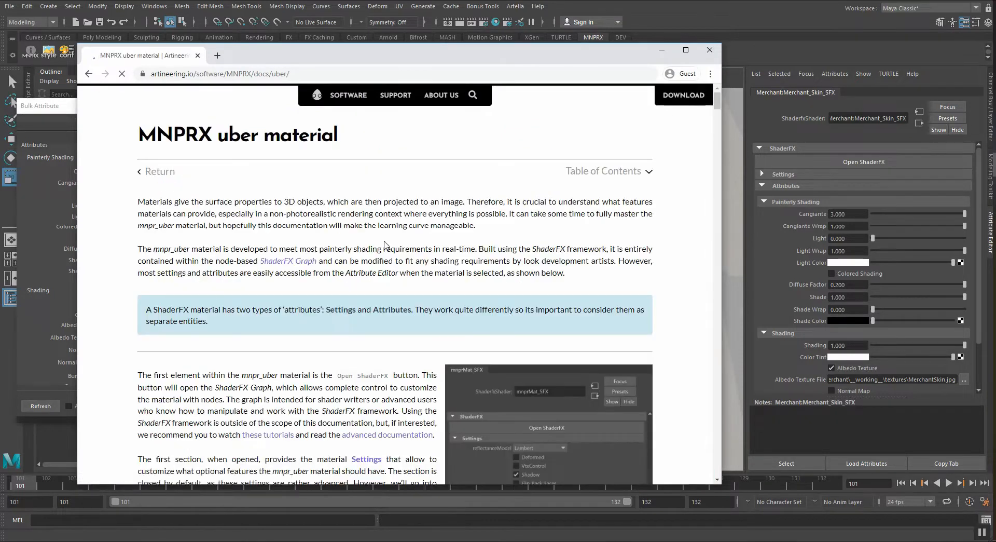
{"action": "scroll", "scroll_direction": "down", "scroll_amount": 3}
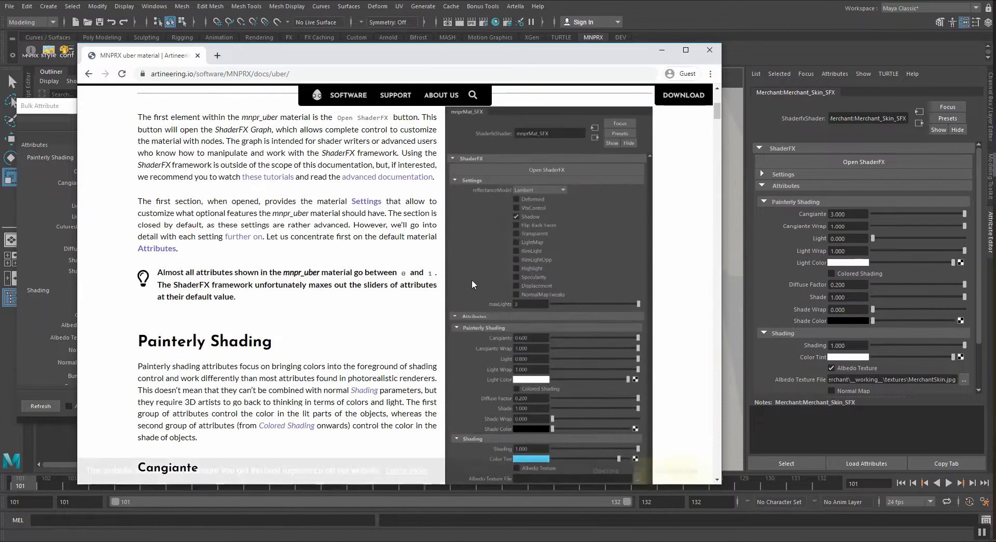
{"action": "scroll", "scroll_direction": "down", "scroll_amount": 3}
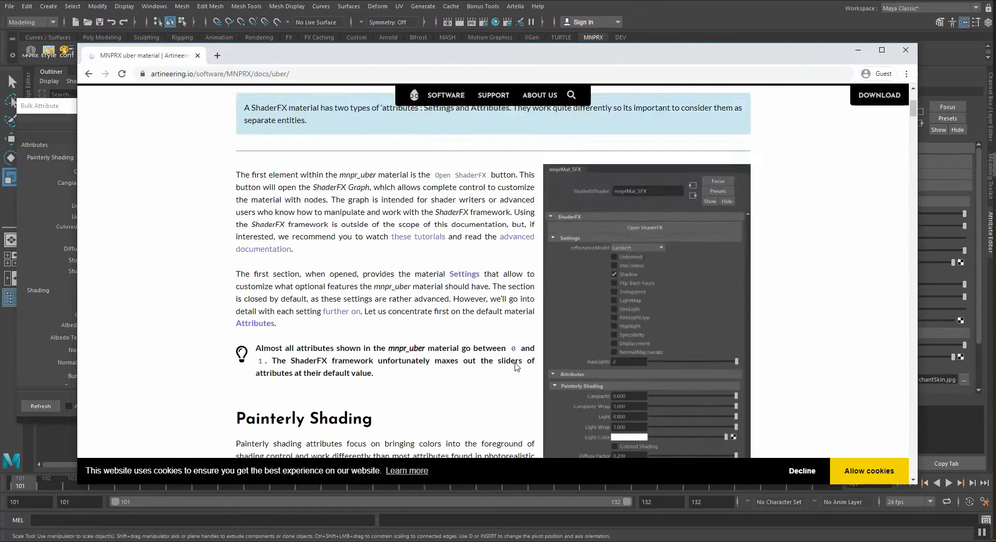
{"action": "scroll", "scroll_direction": "up", "scroll_amount": 3}
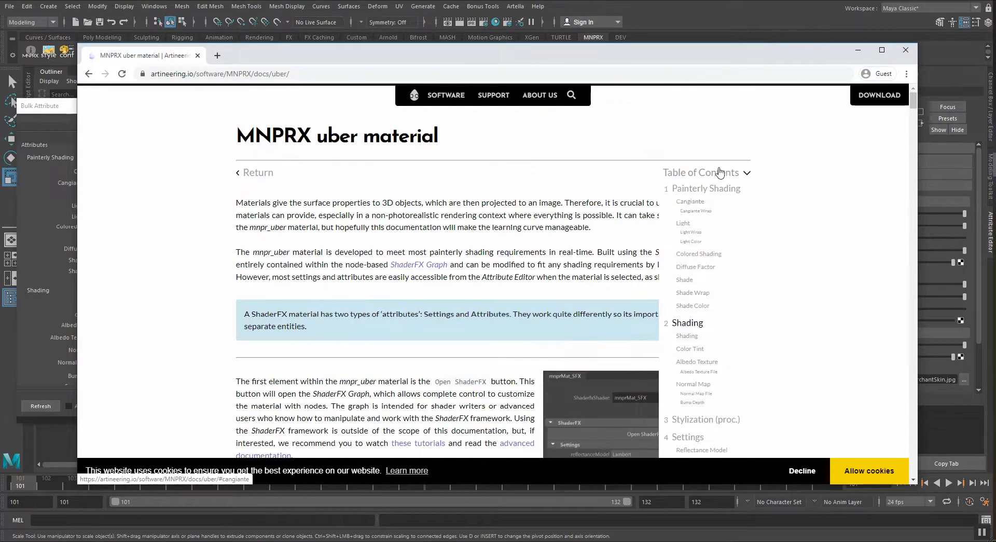
{"action": "scroll", "scroll_direction": "down", "scroll_amount": 3}
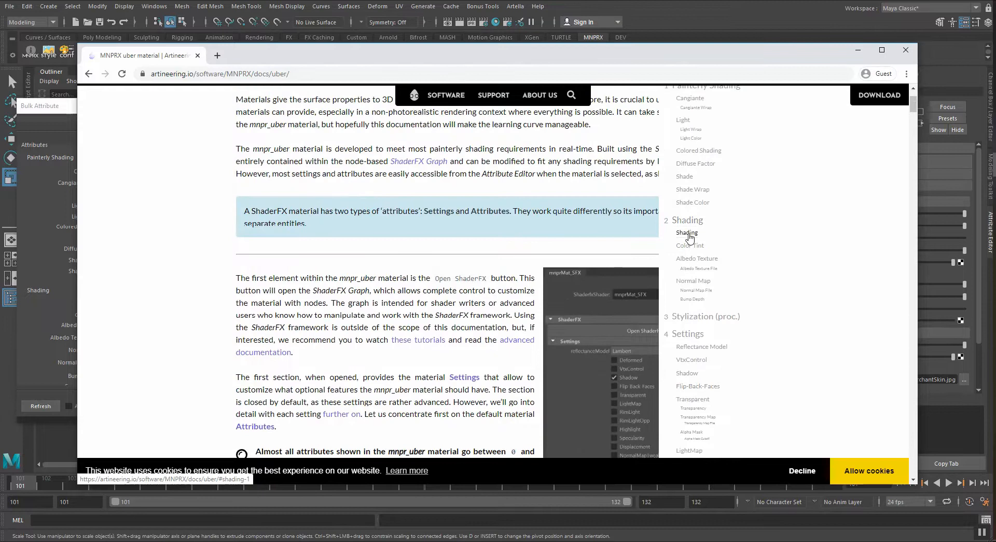
Step: Jump to the Shading section and read the Shading and Color Tint explanations
{"action": "left_click", "coordinate": [686, 233]}
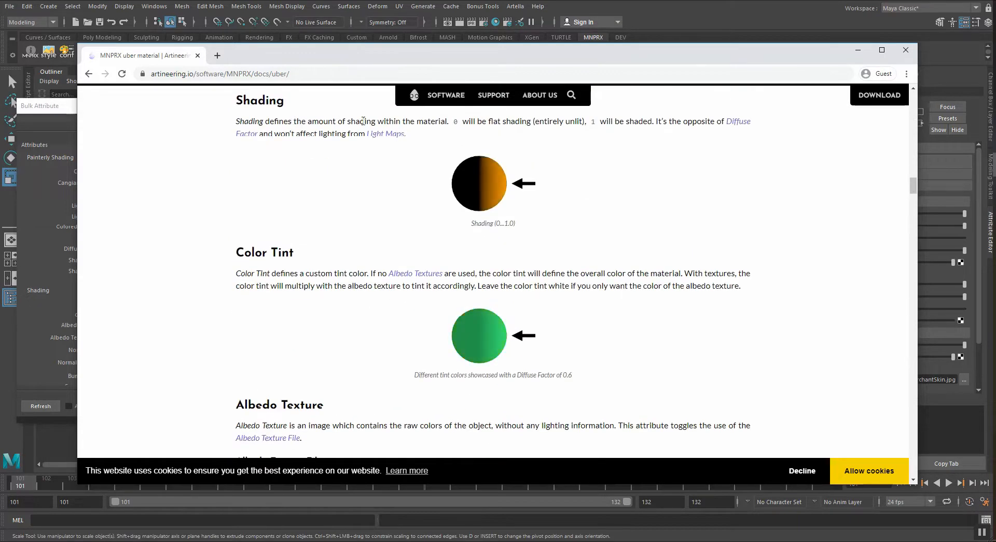
{"action": "left_click_drag", "start_coordinate": [291, 120], "coordinate": [480, 121]}
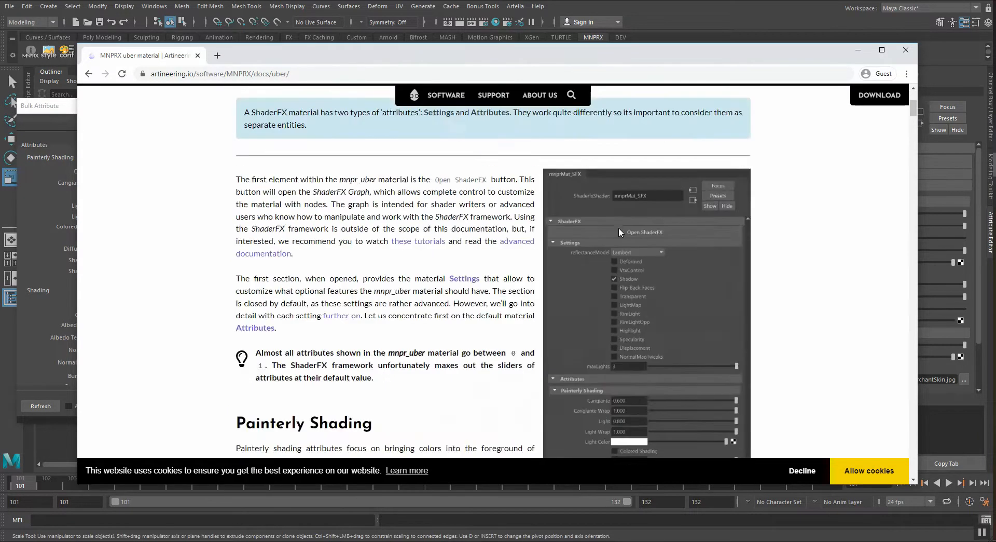
{"action": "scroll", "scroll_direction": "down", "scroll_amount": 3}
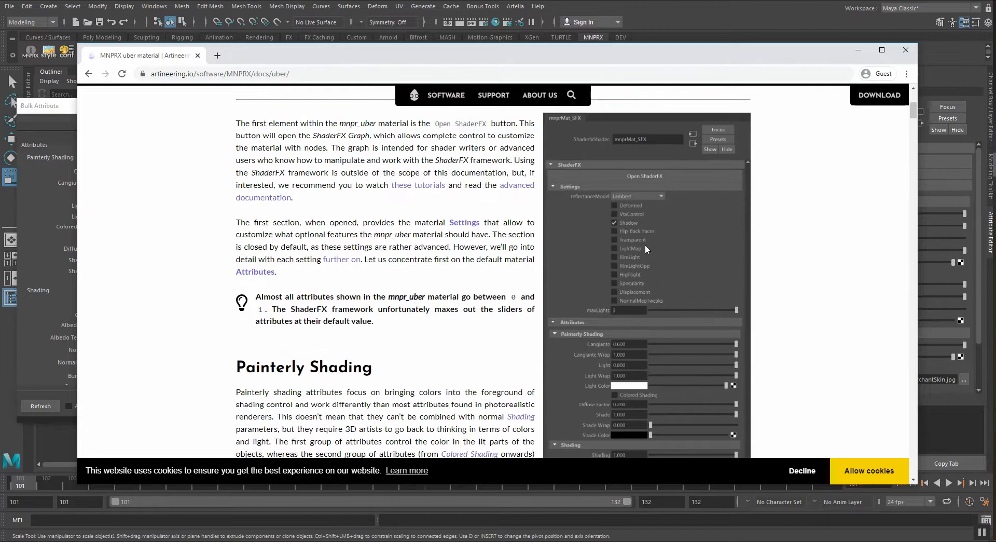
{"action": "scroll", "scroll_direction": "down", "scroll_amount": 3}
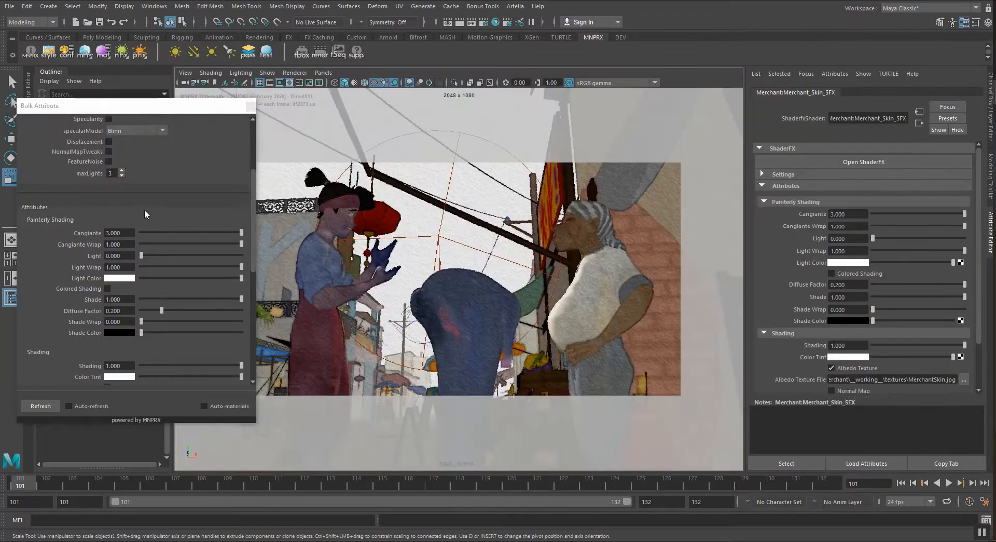
{"action": "left_click_drag", "start_coordinate": [240, 244], "coordinate": [237, 245]}
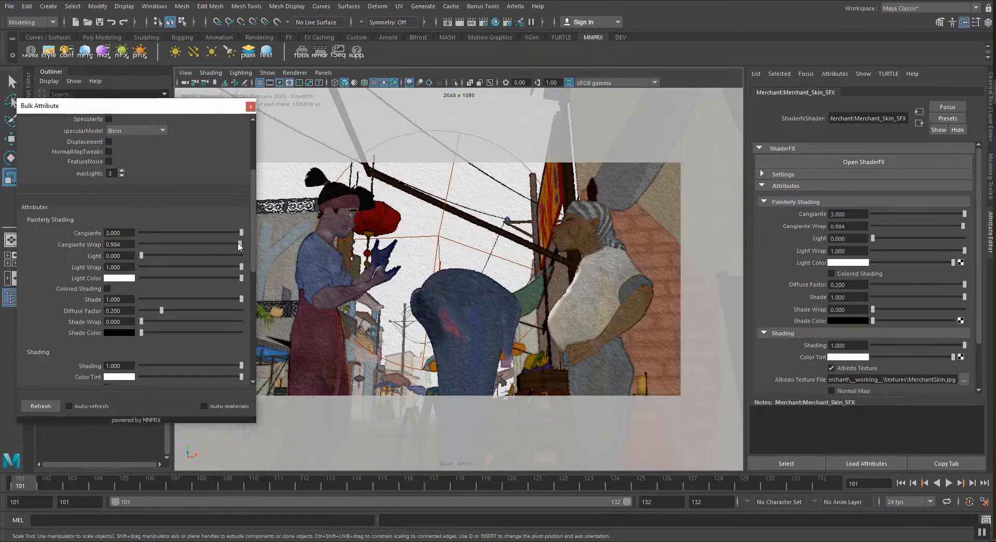
{"action": "left_click_drag", "start_coordinate": [240, 245], "coordinate": [203, 245]}
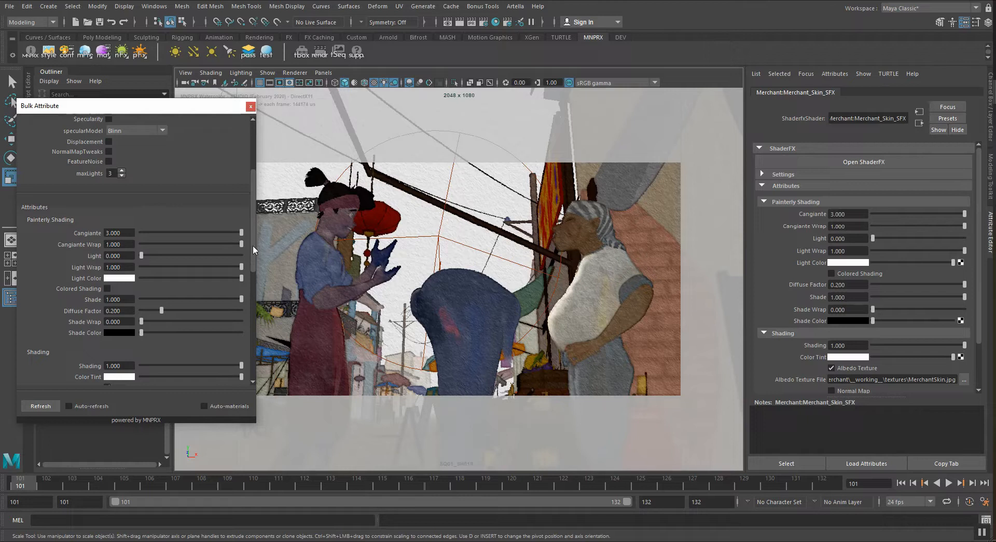
{"action": "left_click_drag", "start_coordinate": [241, 244], "coordinate": [193, 244]}
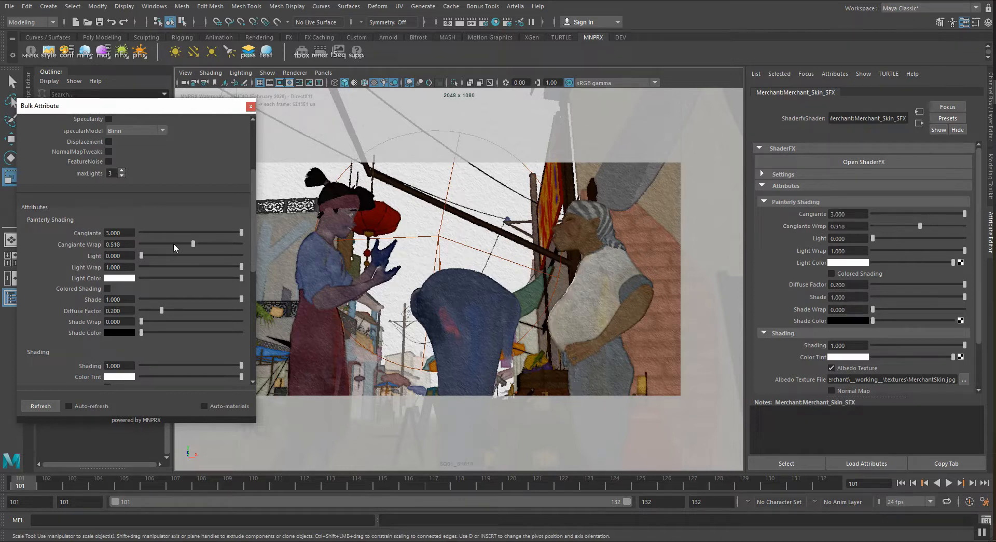
{"action": "left_click_drag", "start_coordinate": [193, 244], "coordinate": [241, 244]}
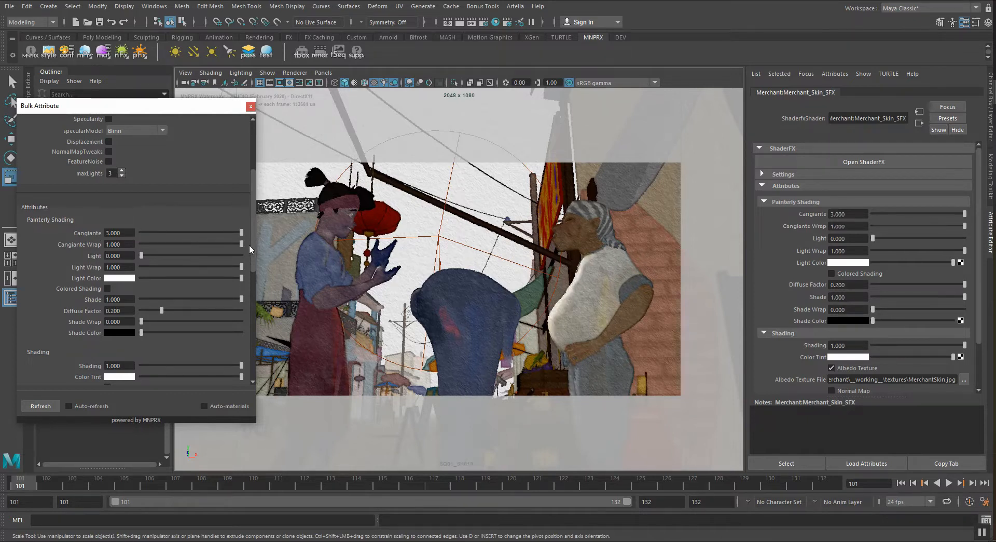
{"action": "left_click_drag", "start_coordinate": [239, 245], "coordinate": [203, 244]}
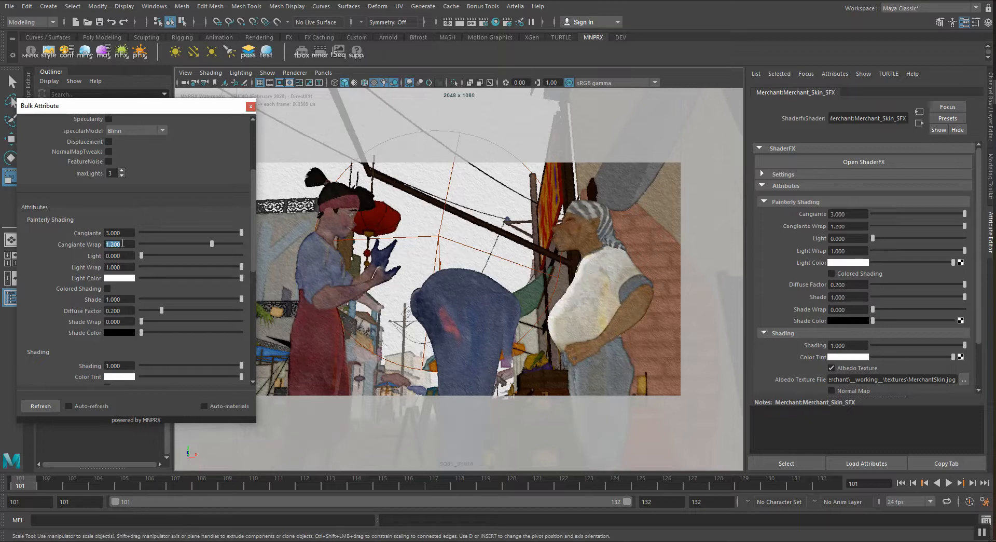
{"action": "type", "text": "1.100"}
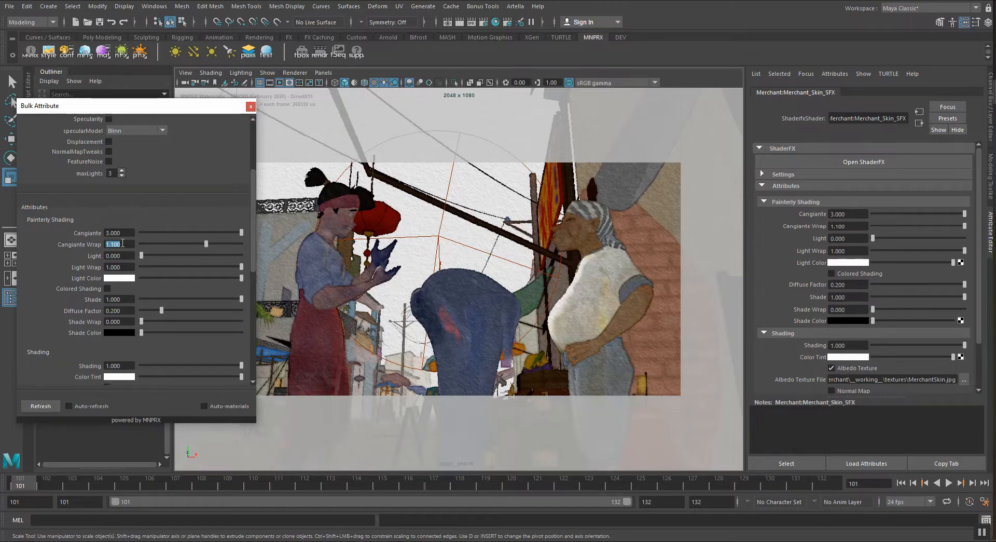
{"action": "left_click_drag", "start_coordinate": [225, 243], "coordinate": [200, 243]}
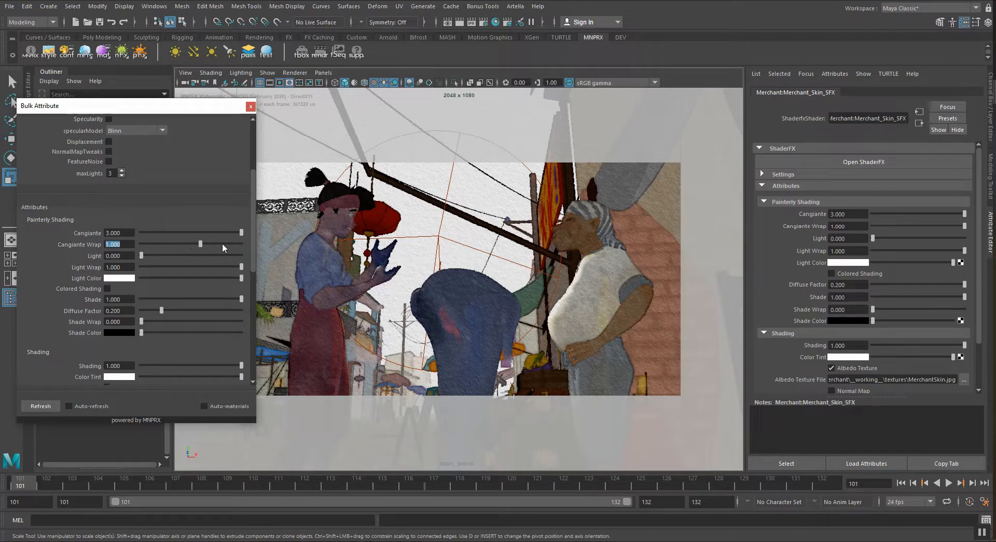
{"action": "left_click_drag", "start_coordinate": [201, 243], "coordinate": [234, 244]}
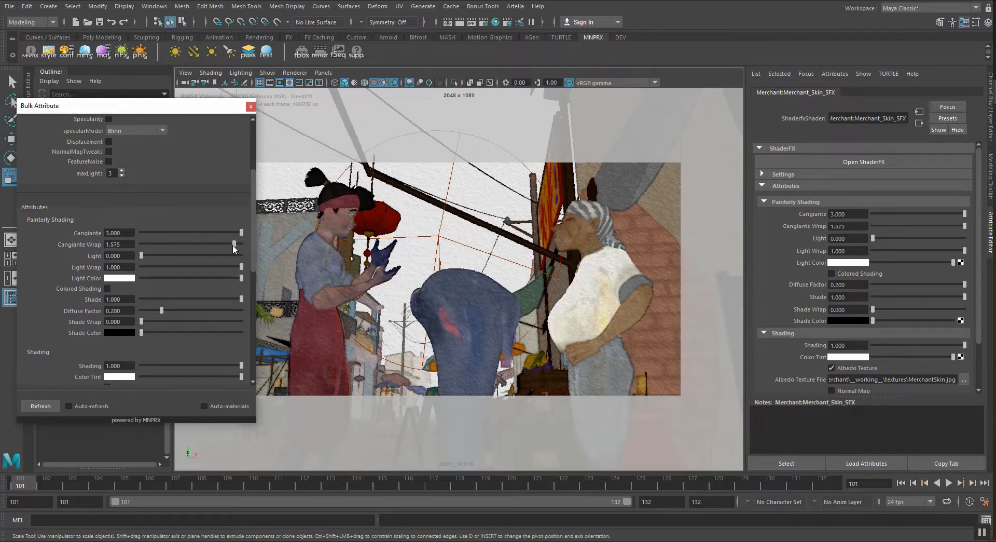
{"action": "left_click_drag", "start_coordinate": [232, 247], "coordinate": [203, 245]}
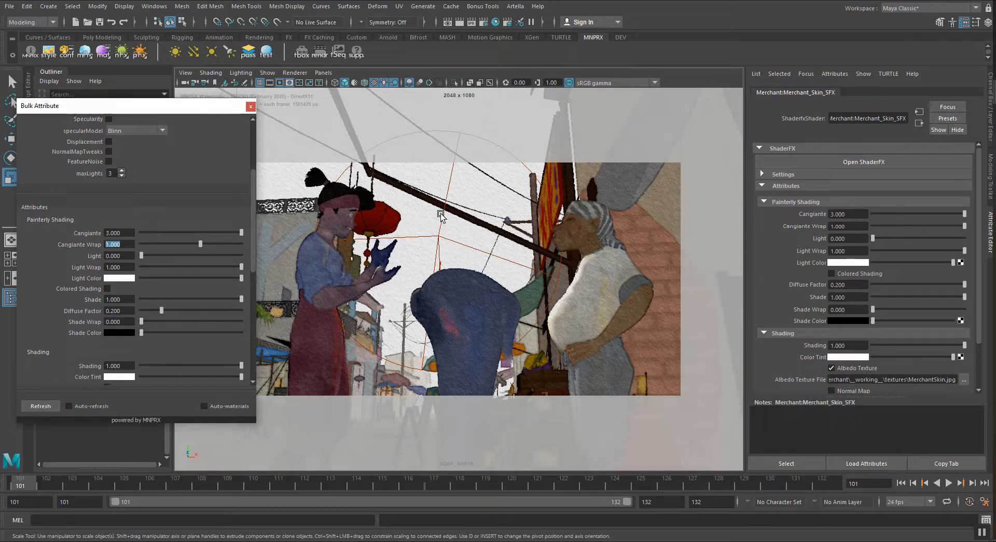
{"action": "mouse_move", "coordinate": [399, 221]}
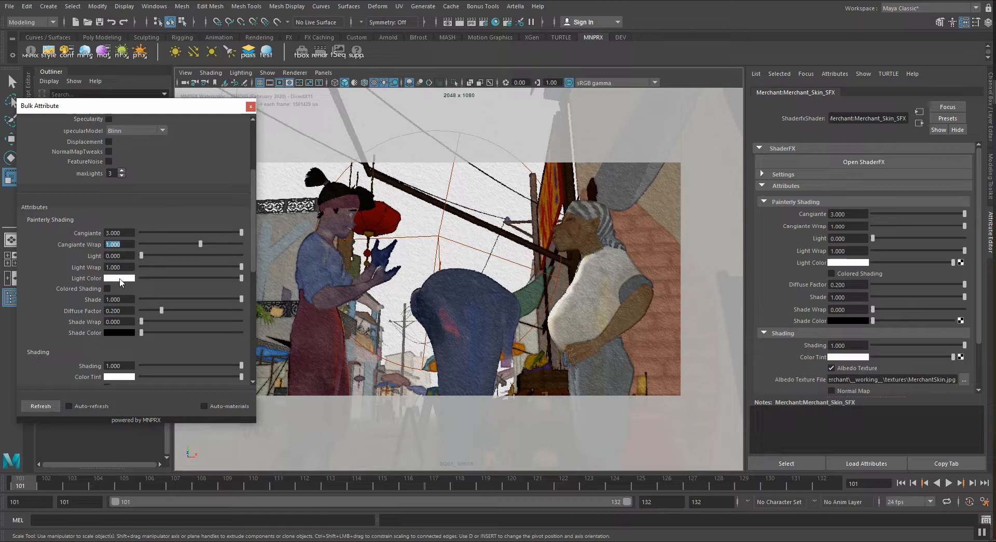
{"action": "mouse_move", "coordinate": [123, 287]}
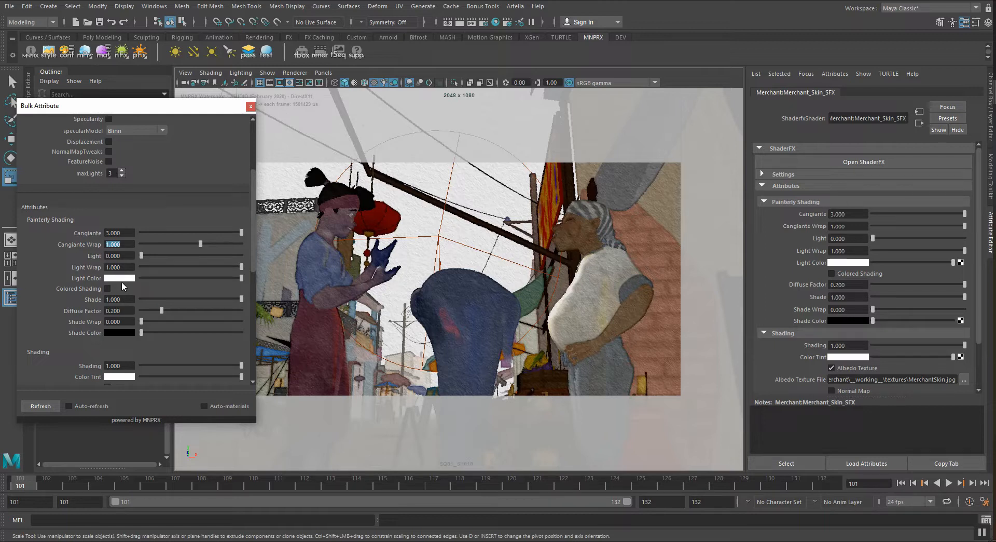
{"action": "mouse_move", "coordinate": [125, 280]}
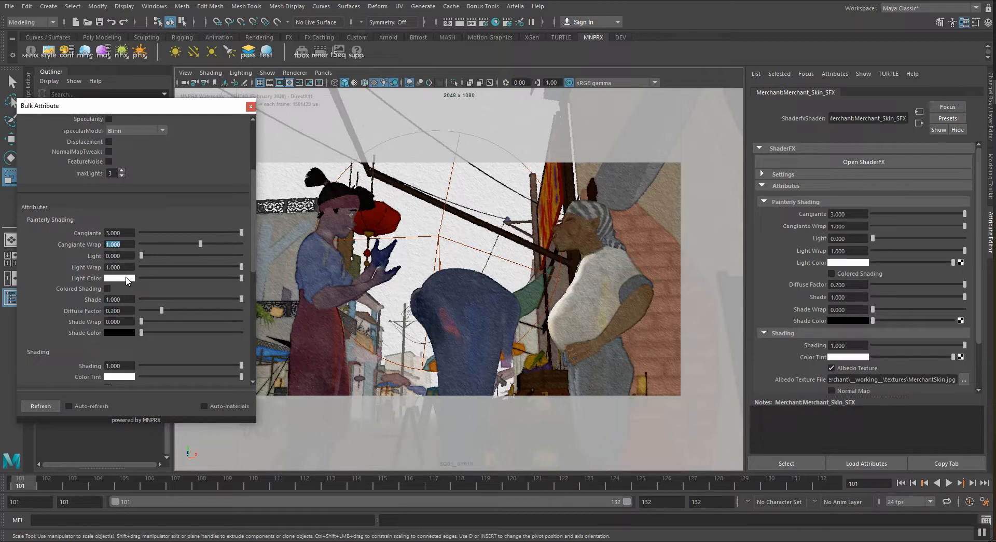
Step: Tint Light Color a pale warm cream, try Light Wrap 2.400, then reset it to 1.000
{"action": "key", "text": "alt+tab"}
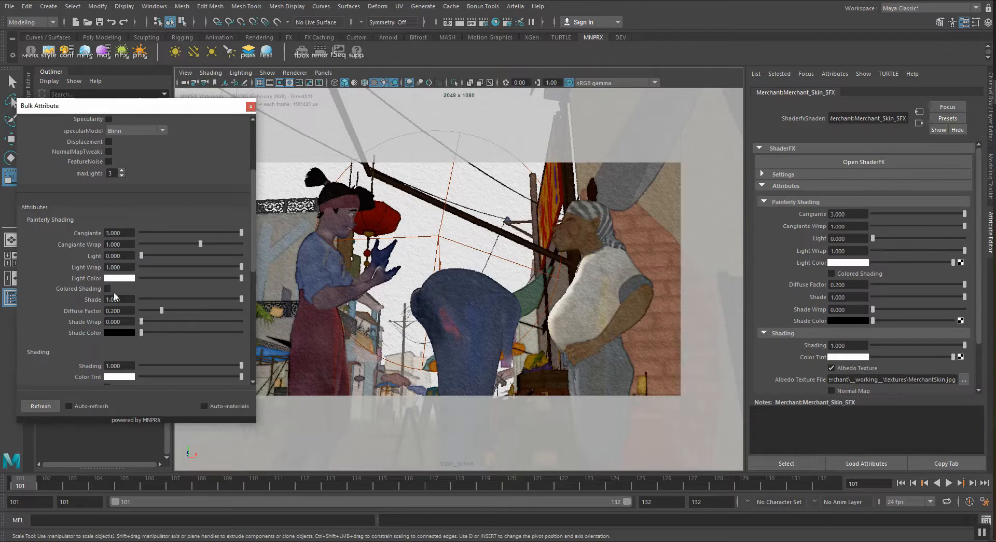
{"action": "left_click", "coordinate": [118, 288]}
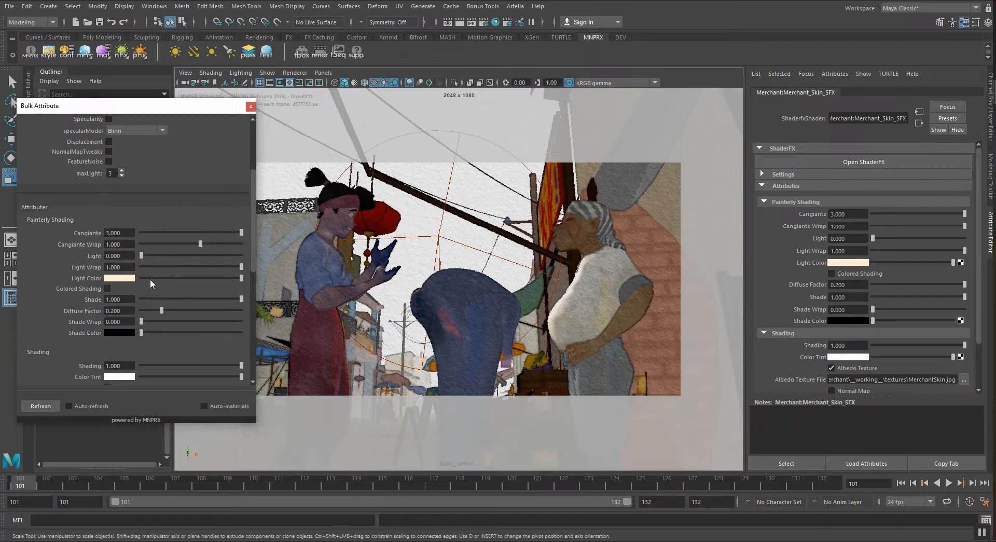
{"action": "left_click_drag", "start_coordinate": [141, 267], "coordinate": [208, 256]}
{"action": "type", "text": "1.300"}
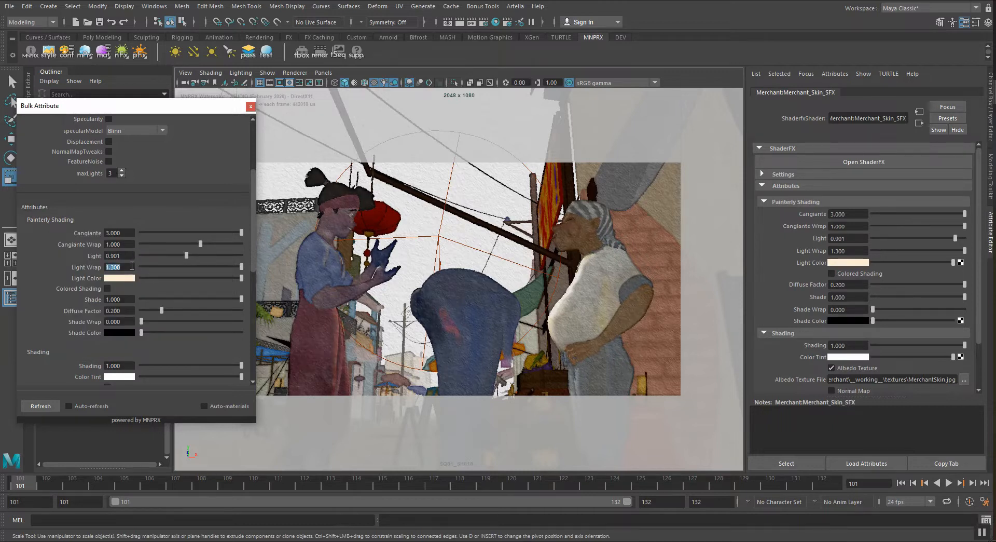
{"action": "type", "text": "2.400"}
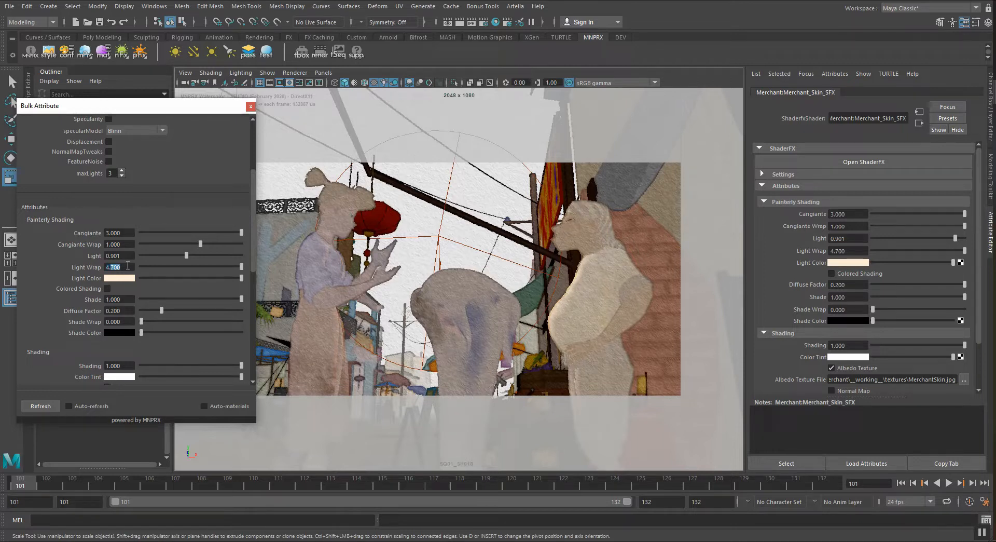
{"action": "type", "text": "1.000"}
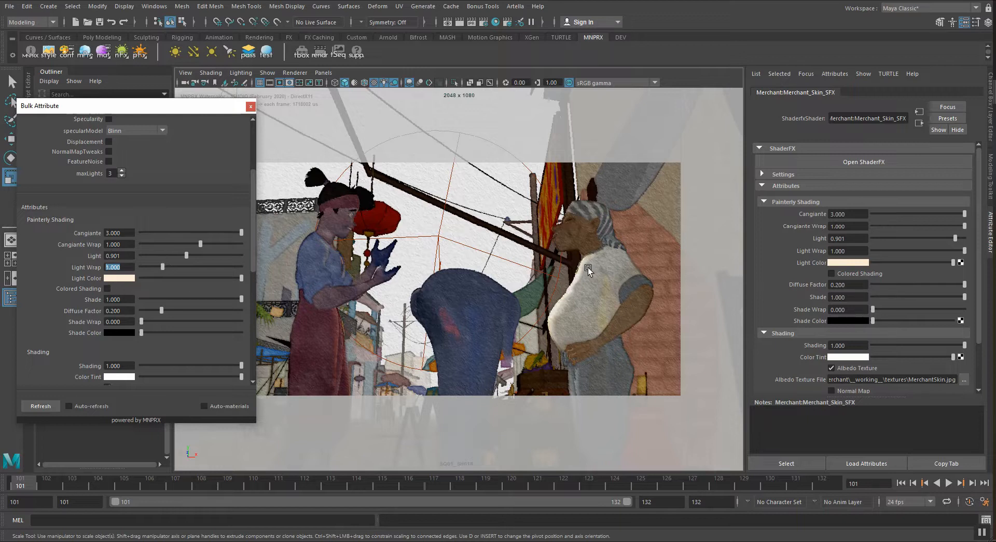
{"action": "mouse_move", "coordinate": [239, 263]}
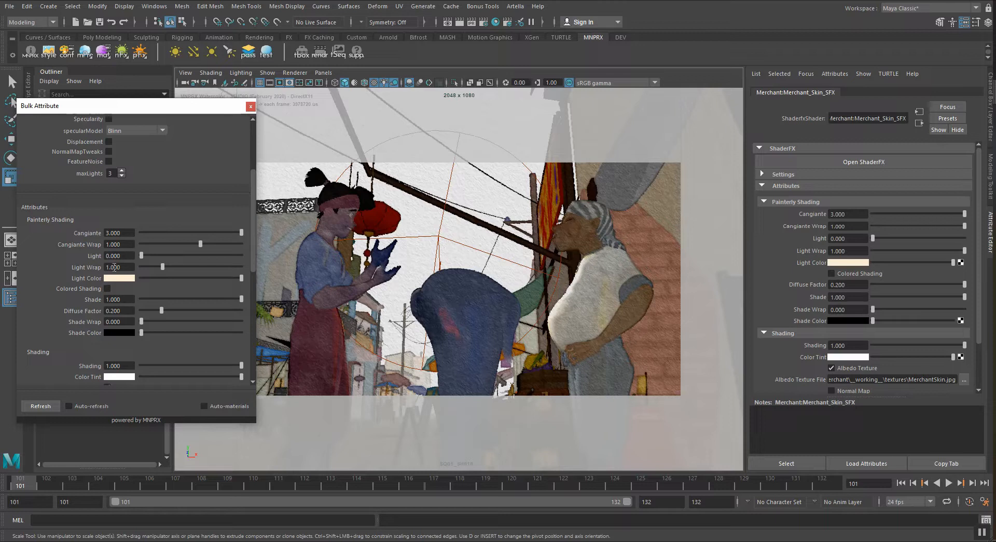
{"action": "mouse_move", "coordinate": [132, 293]}
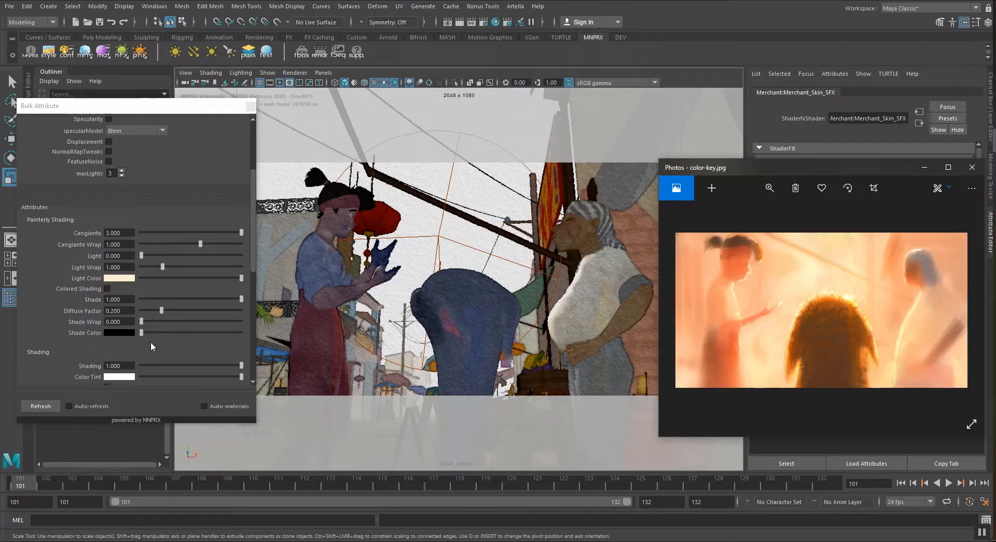
{"action": "mouse_move", "coordinate": [142, 292]}
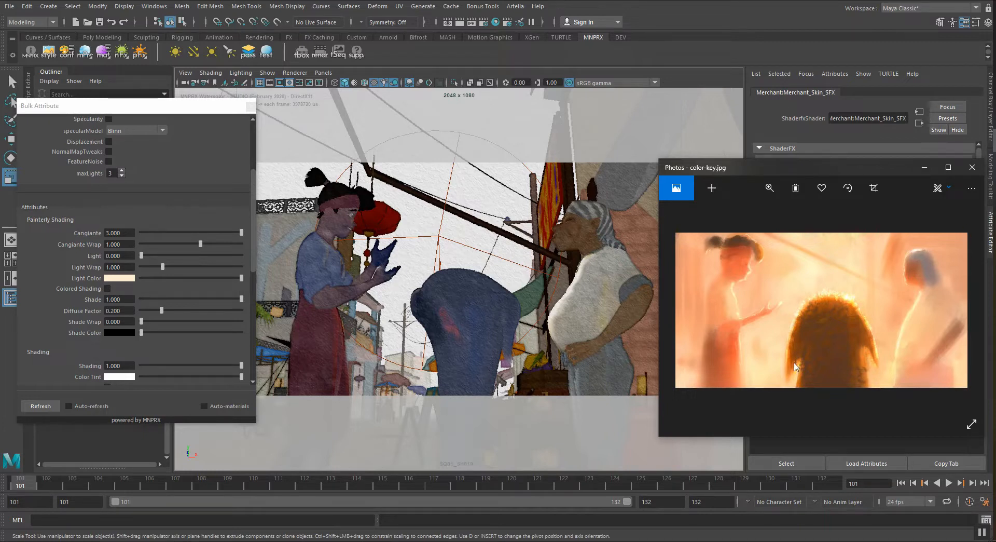
{"action": "mouse_move", "coordinate": [741, 300]}
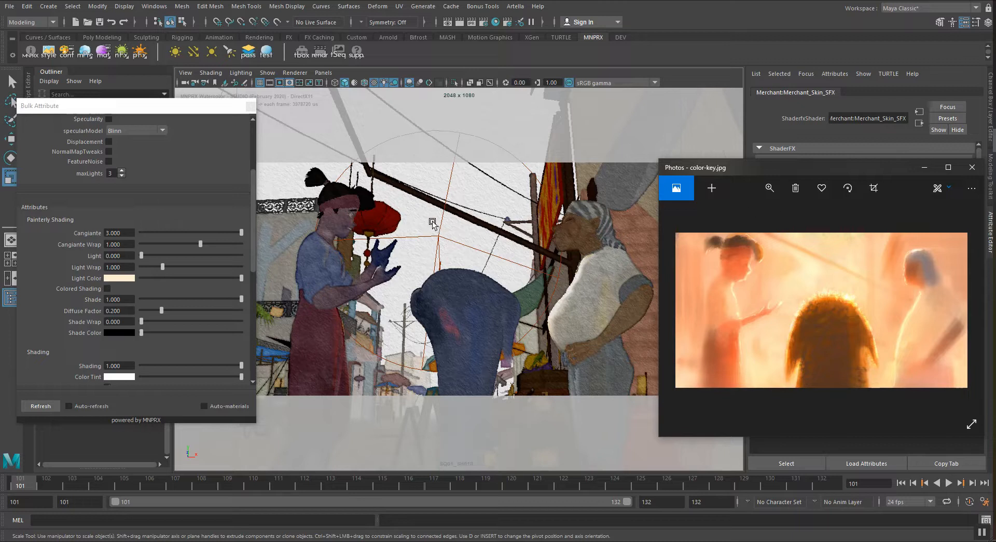
{"action": "mouse_move", "coordinate": [447, 231]}
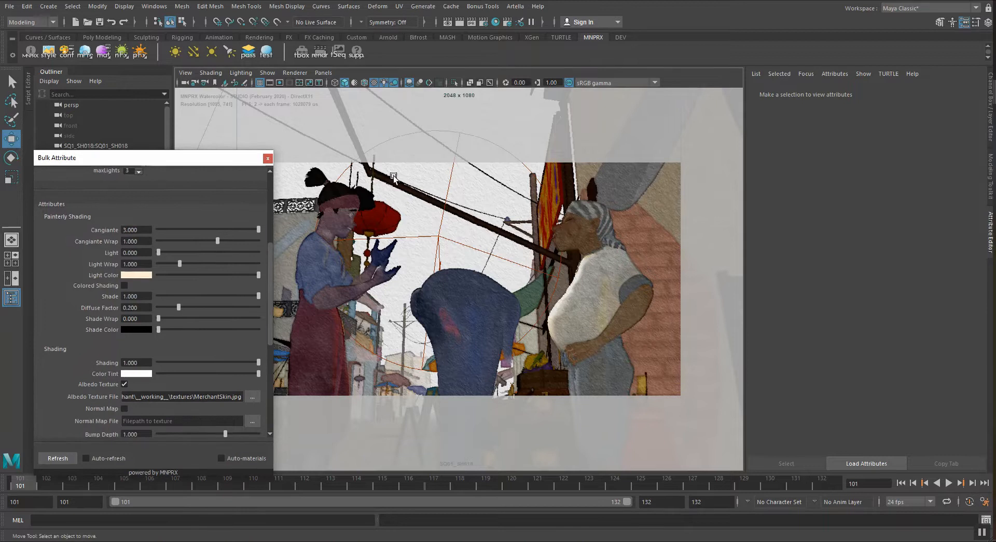
{"action": "mouse_move", "coordinate": [525, 235]}
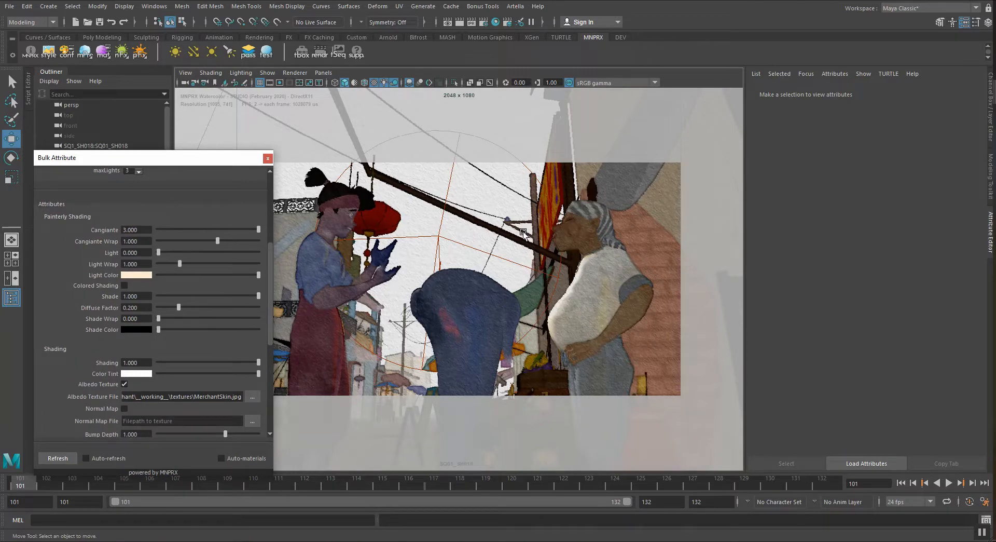
{"action": "mouse_move", "coordinate": [459, 248]}
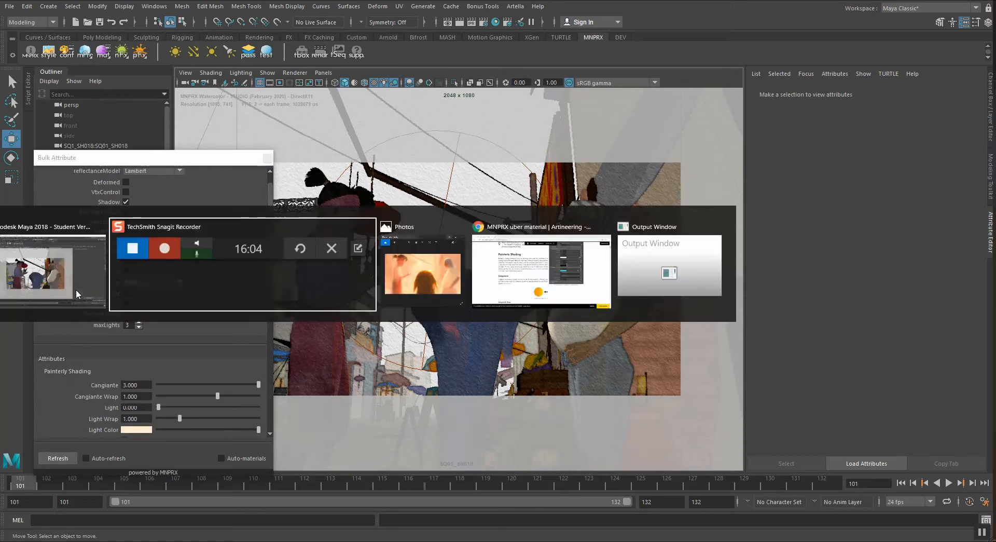
Step: Bring the color-key.jpg reference back up in Photos beside the market shot
{"action": "left_click", "coordinate": [422, 273]}
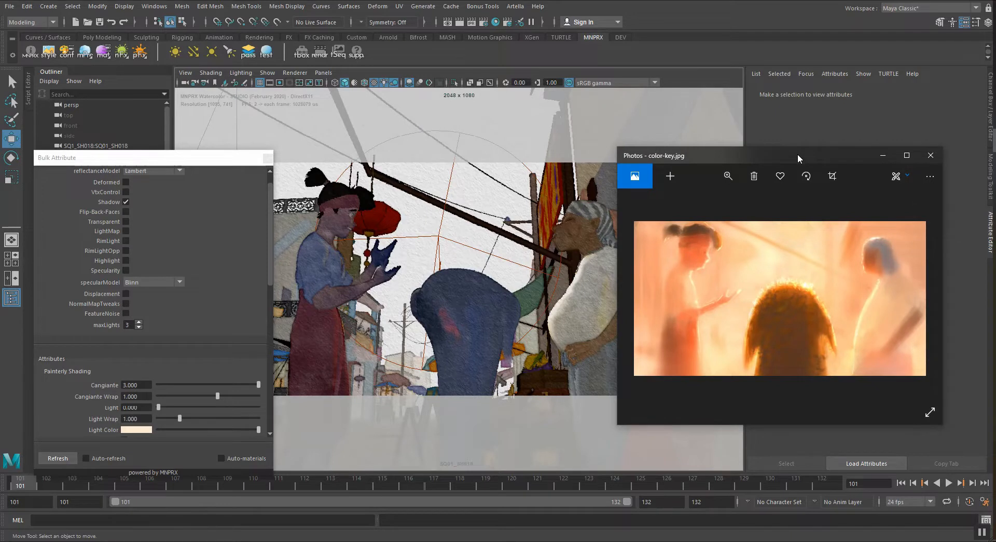
{"action": "mouse_move", "coordinate": [790, 160]}
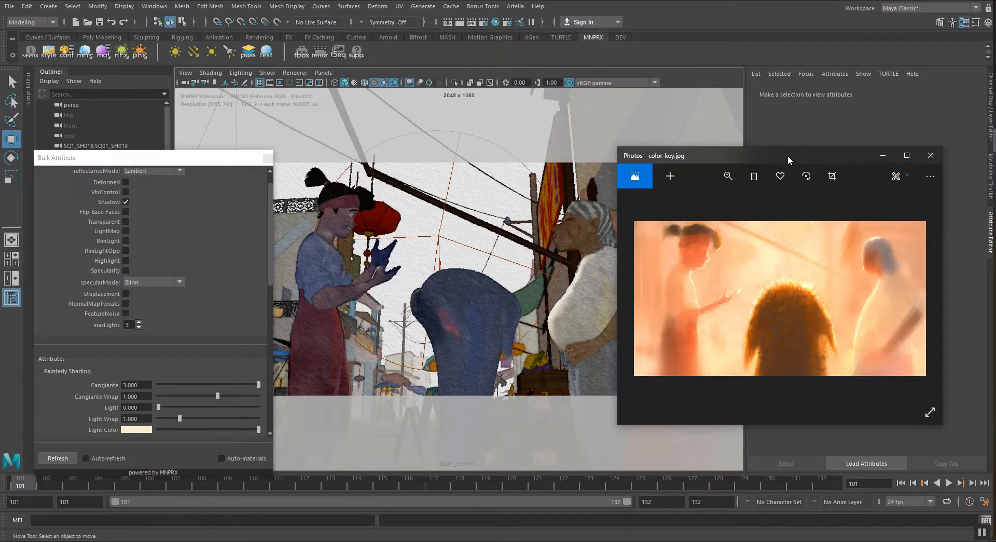